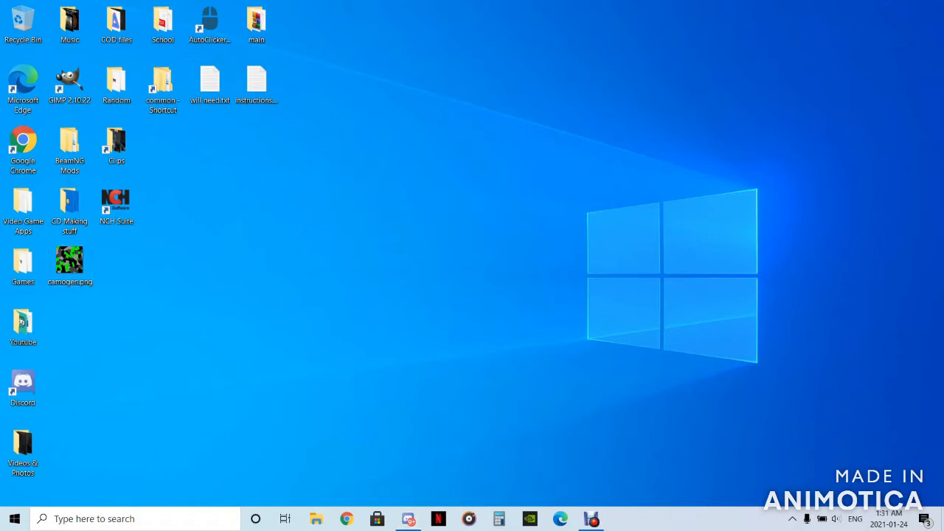
- Launch Paint and load camogen.png, the green, black and grey camo pattern
{"action": "left_click", "coordinate": [69, 264]}
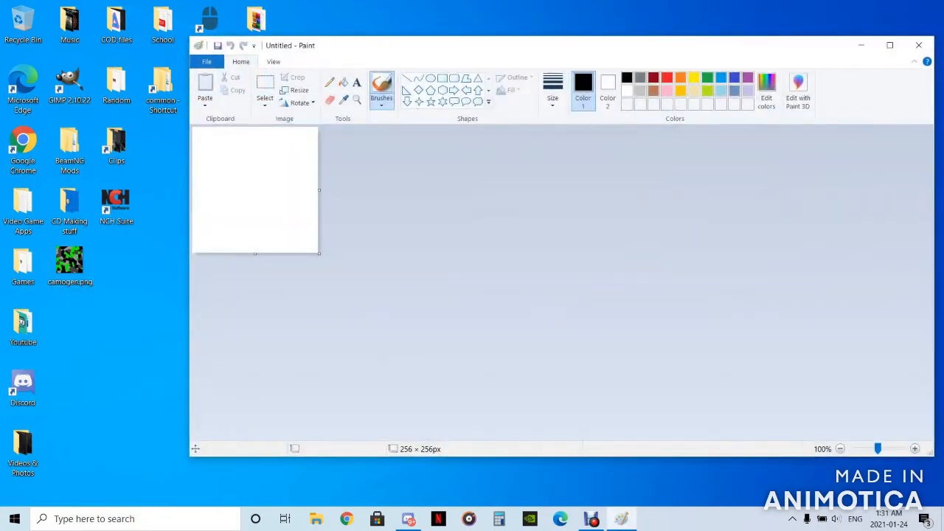
{"action": "double_click", "coordinate": [70, 260]}
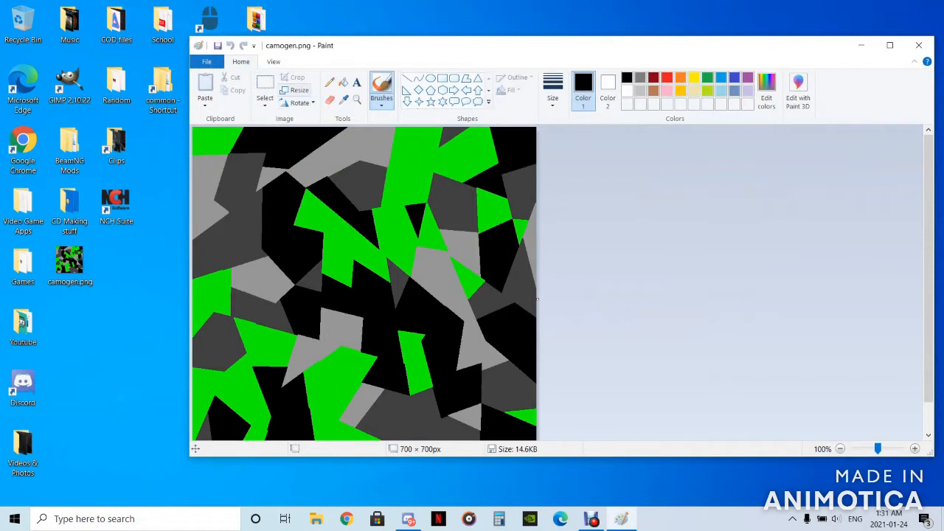
- Resize the camo from 700 × 700 to 512 × 512 pixels with aspect ratio unlocked
{"action": "left_click", "coordinate": [298, 90]}
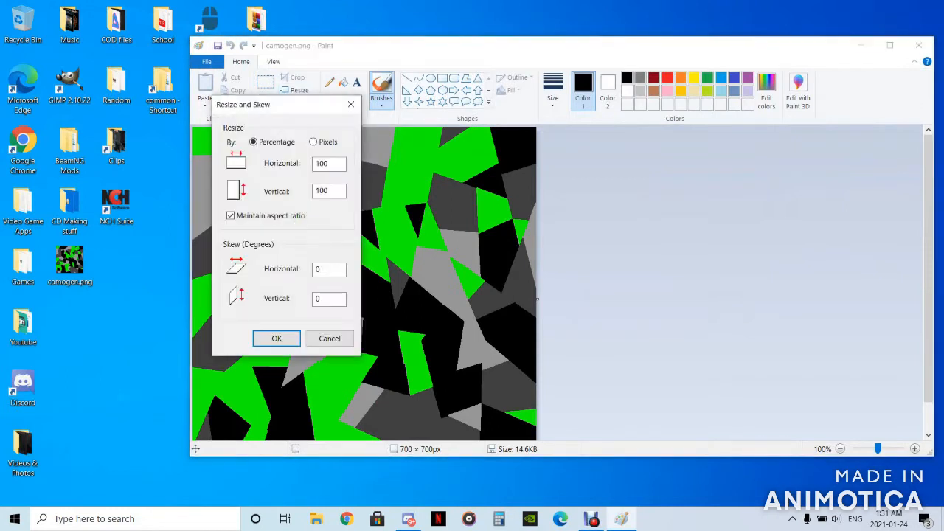
{"action": "left_click", "coordinate": [313, 141]}
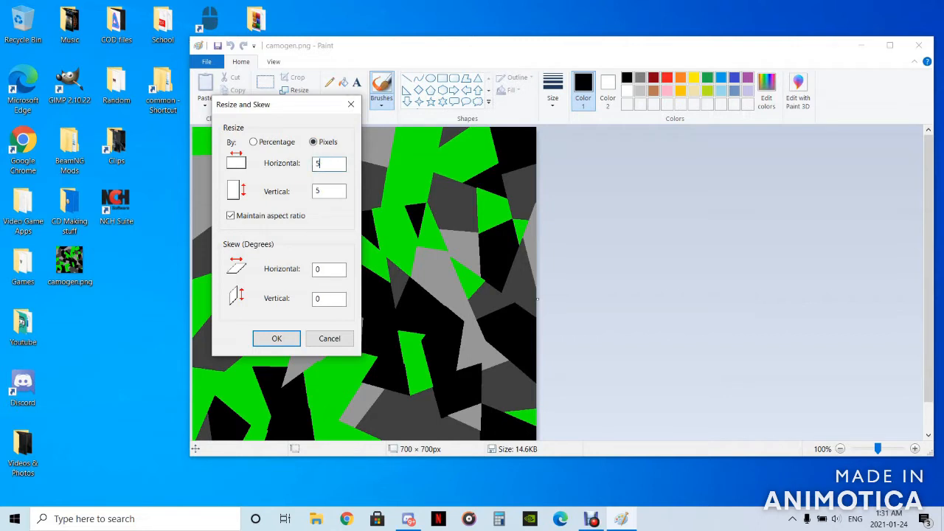
{"action": "type", "text": "512"}
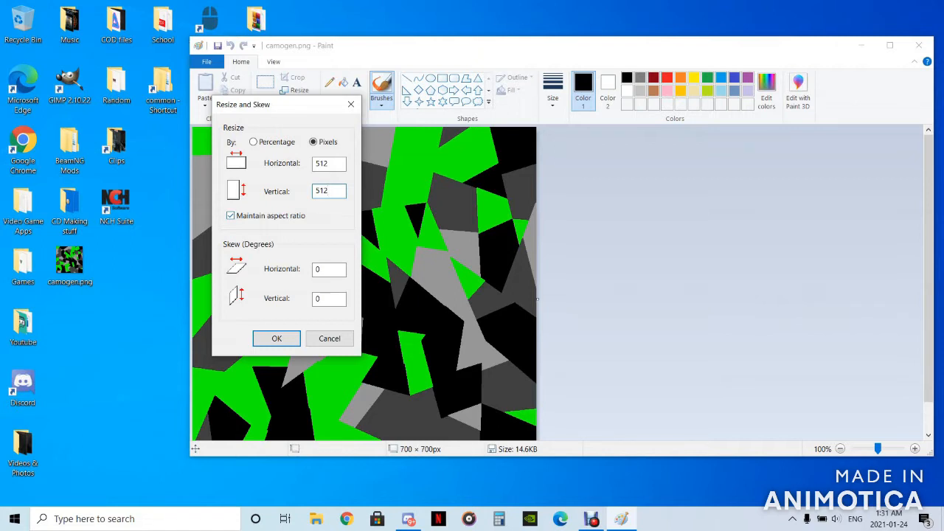
{"action": "left_click", "coordinate": [230, 216]}
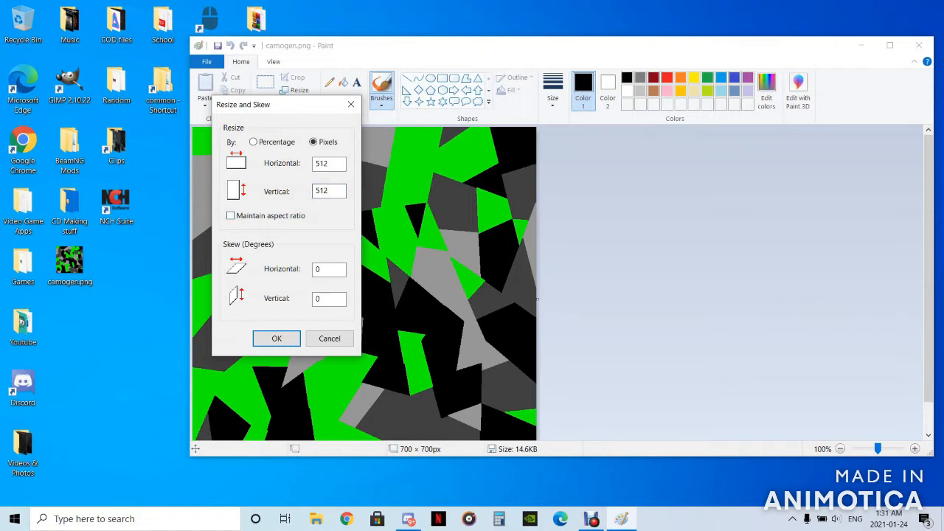
{"action": "left_click", "coordinate": [278, 337]}
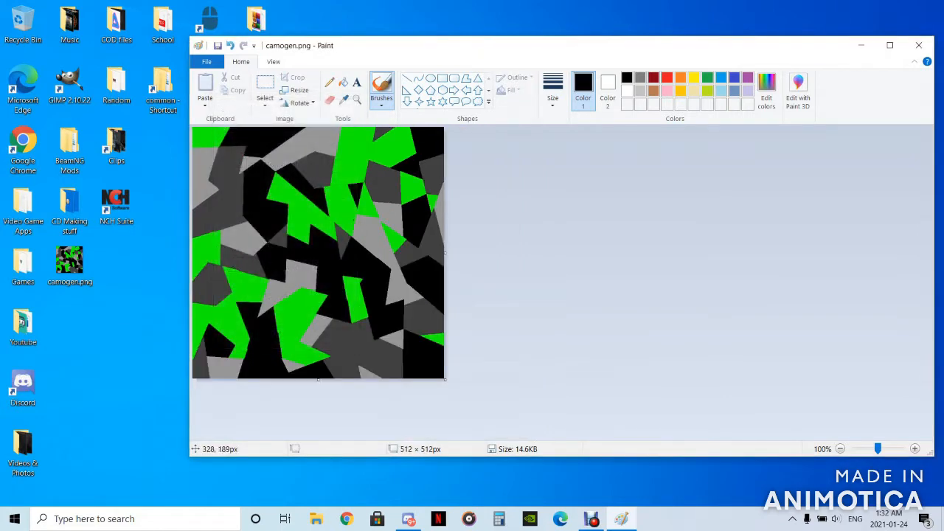
- Save the resized camo as a new PNG named 512.png on the Desktop
{"action": "left_click", "coordinate": [207, 62]}
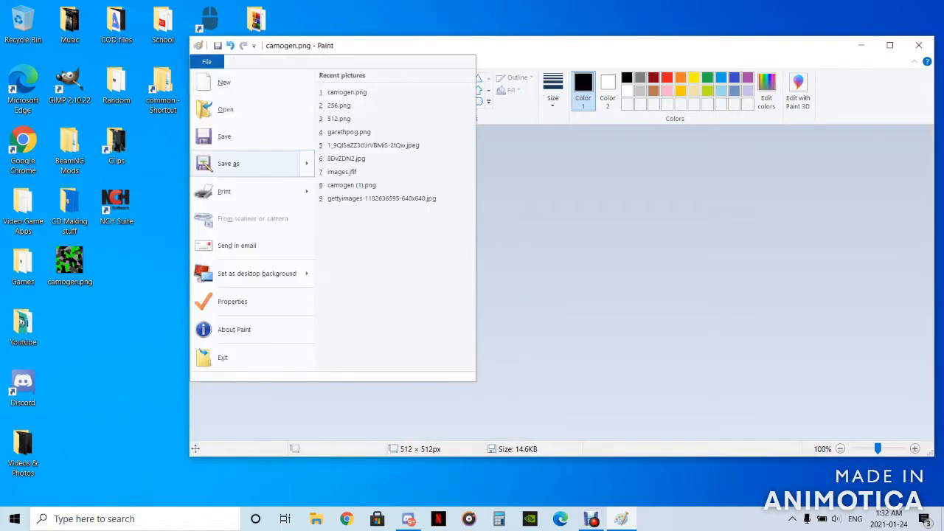
{"action": "left_click", "coordinate": [229, 162]}
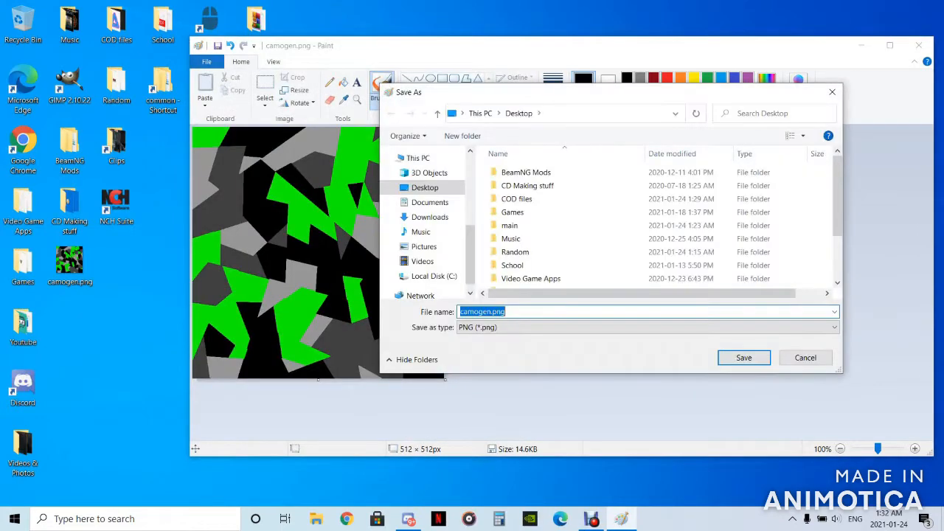
{"action": "type", "text": "512"}
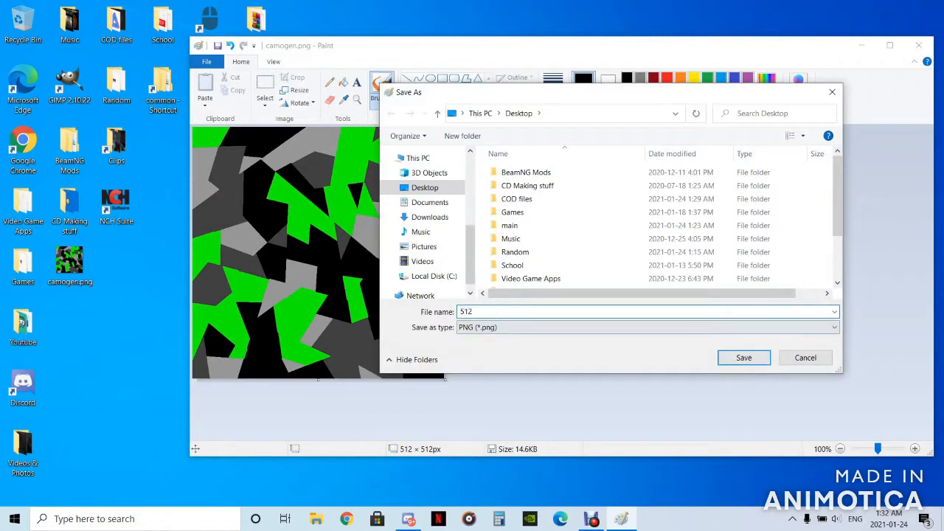
{"action": "left_click", "coordinate": [743, 359]}
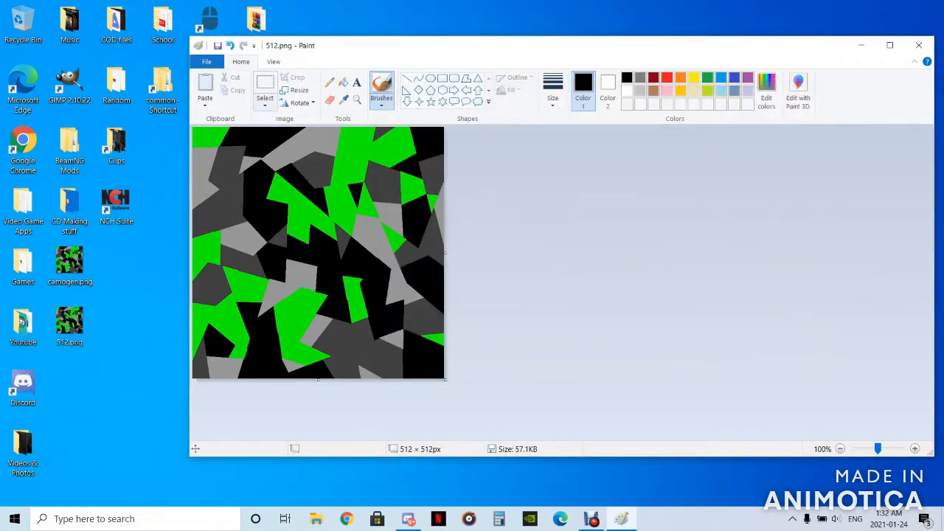
{"action": "mouse_move", "coordinate": [298, 90]}
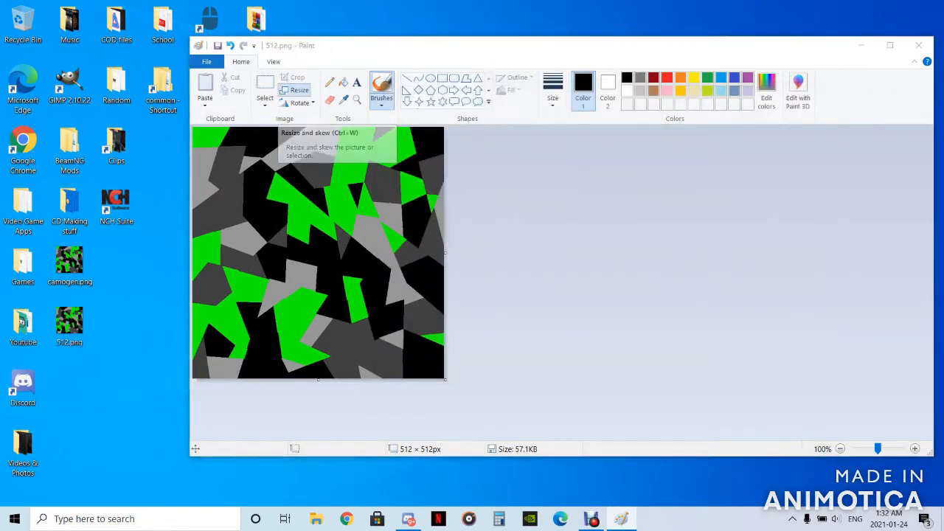
- Resize the camo to 256 × 256, save it as 256.png on the Desktop, and close Paint
{"action": "left_click", "coordinate": [298, 89]}
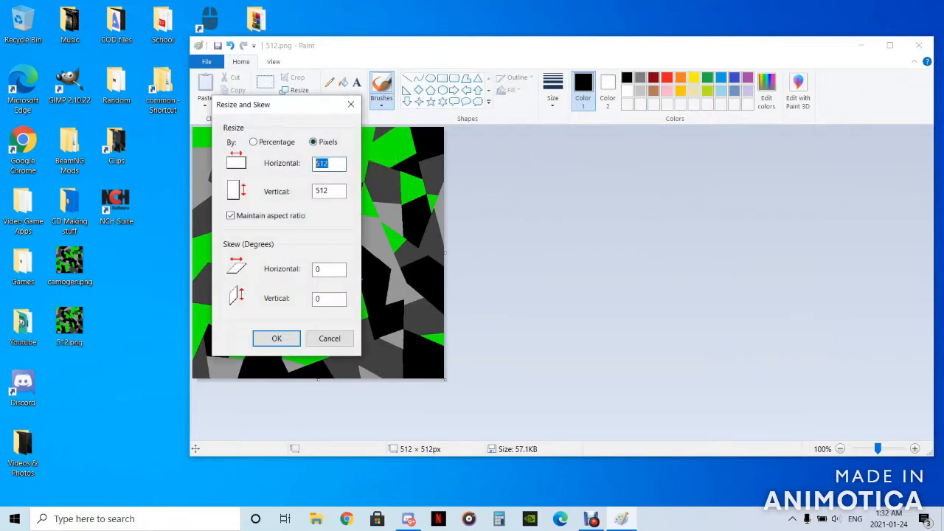
{"action": "left_click", "coordinate": [277, 338]}
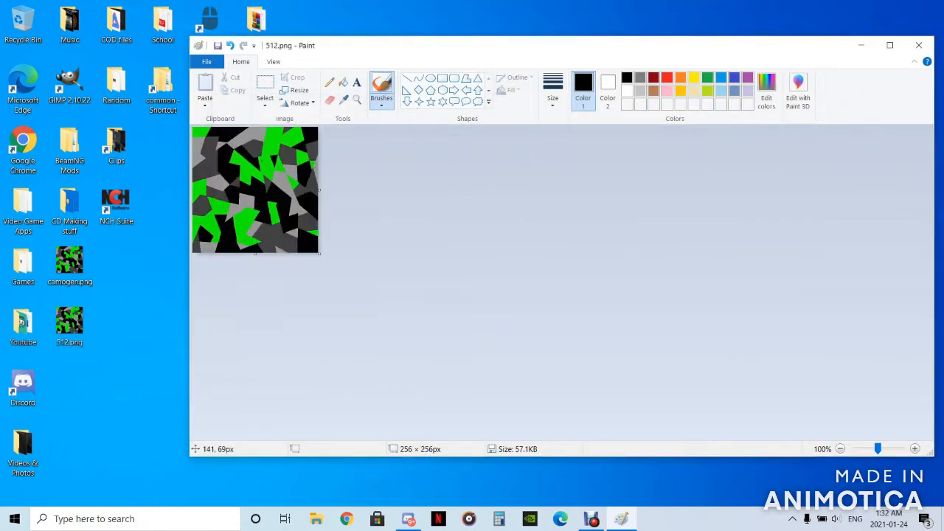
{"action": "left_click", "coordinate": [207, 62]}
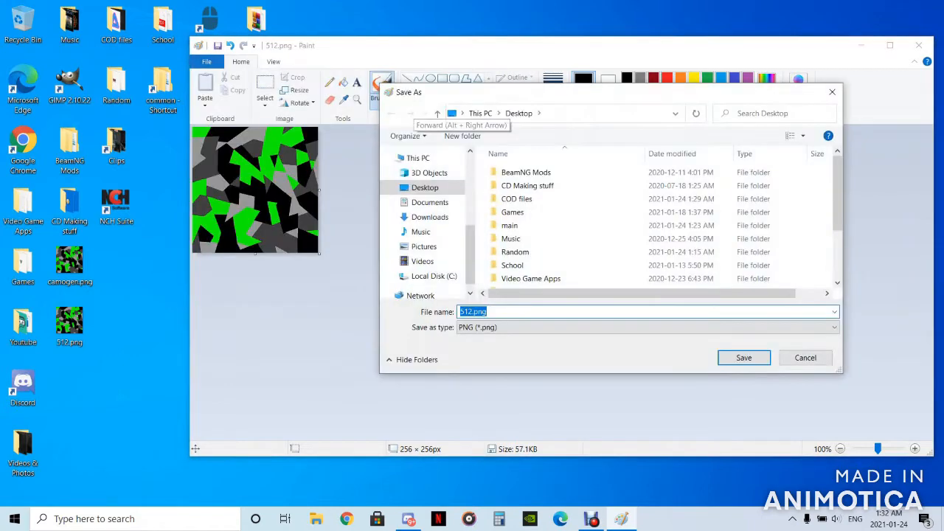
{"action": "type", "text": "2"}
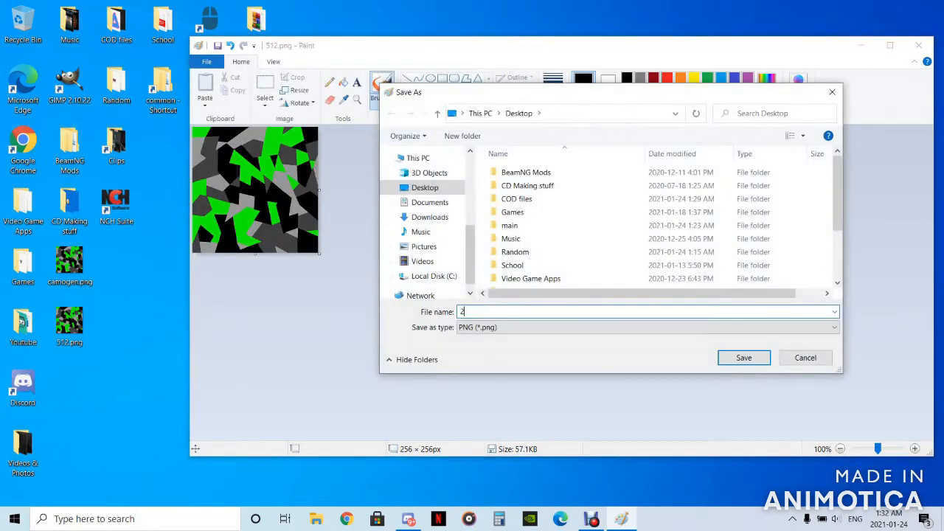
{"action": "type", "text": "56"}
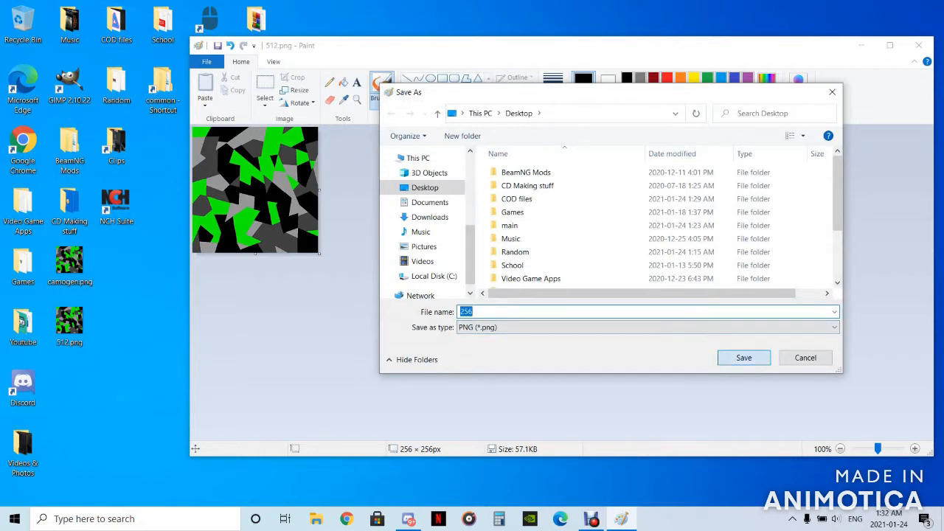
{"action": "left_click", "coordinate": [744, 359]}
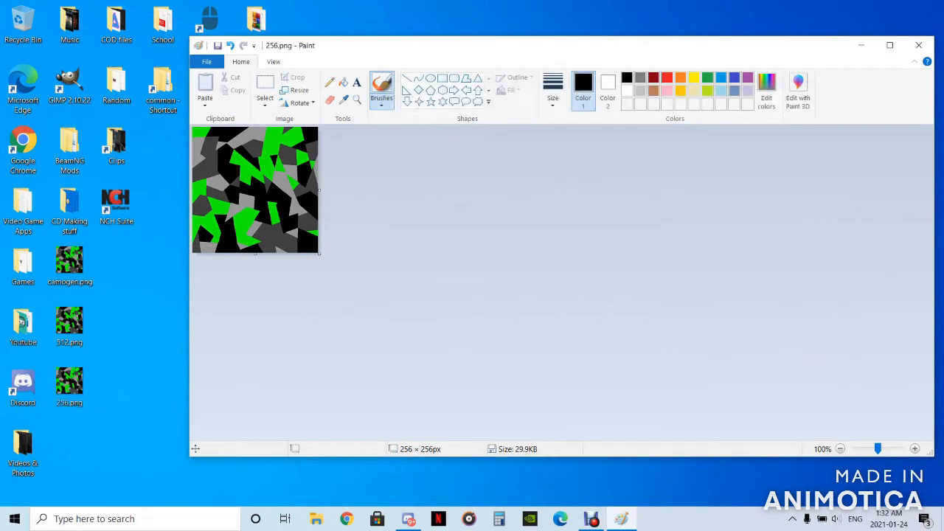
{"action": "left_click", "coordinate": [918, 44]}
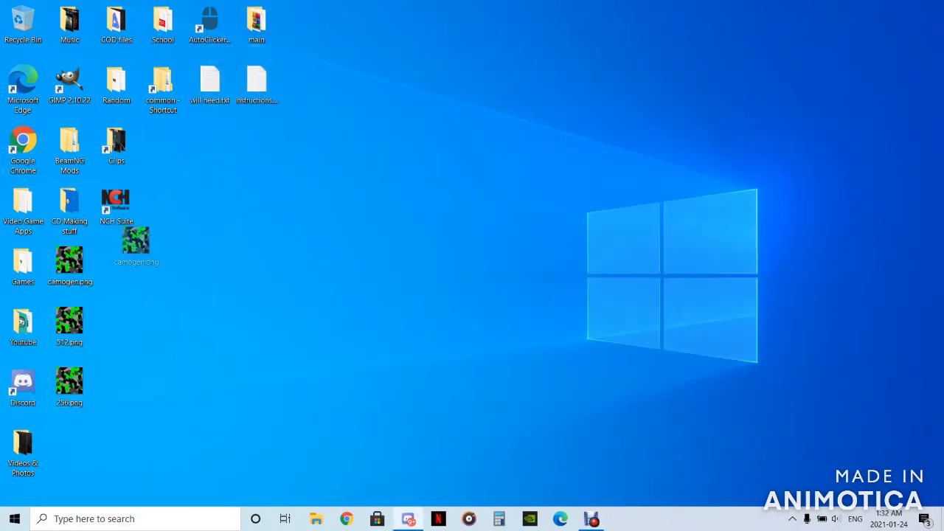
- Drag the original camogen.png from the desktop into the Recycle Bin
{"action": "left_click_drag", "start_coordinate": [136, 247], "coordinate": [210, 203]}
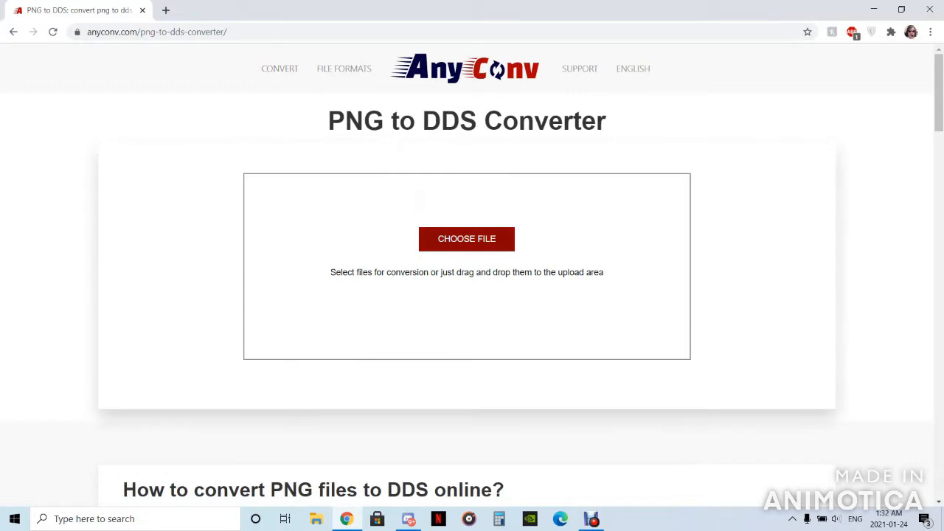
- Upload 256.png and 512.png to AnyConv, convert both to DDS and download the results
{"action": "left_click", "coordinate": [466, 239]}
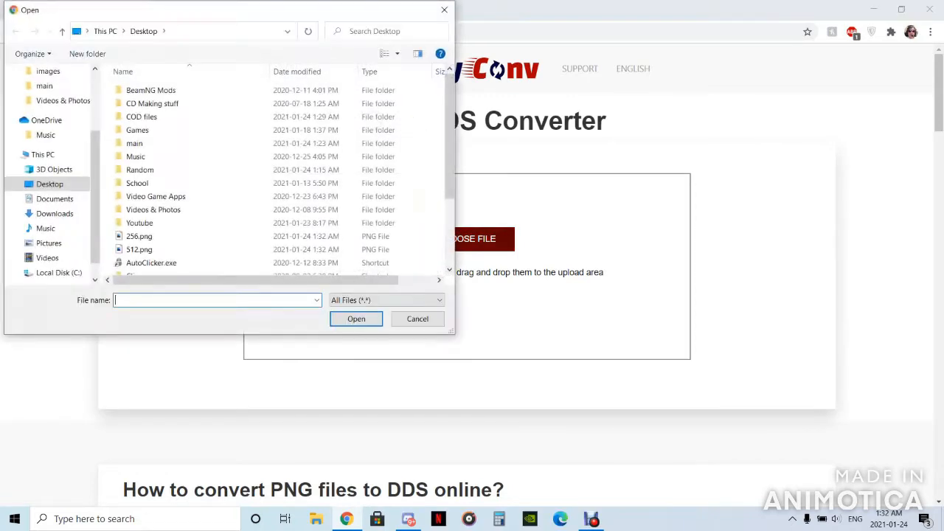
{"action": "left_click", "coordinate": [139, 250]}
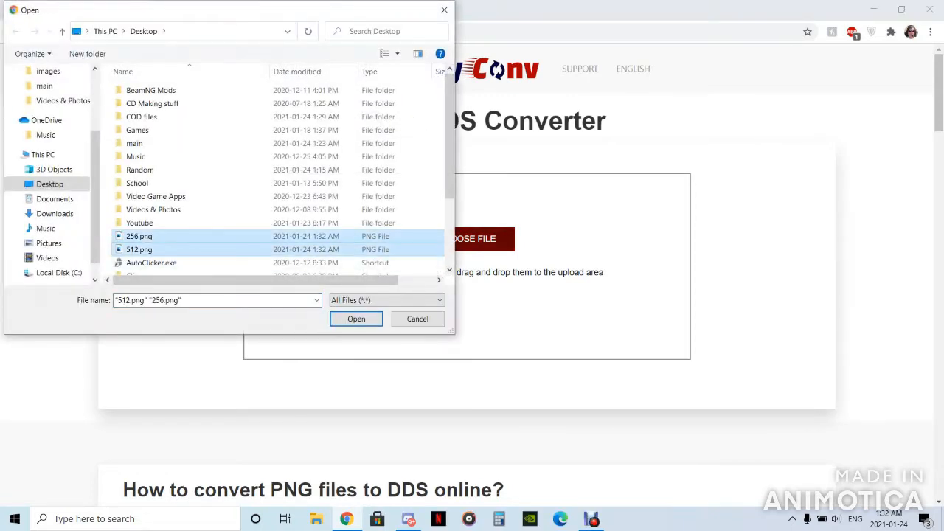
{"action": "left_click", "coordinate": [356, 318]}
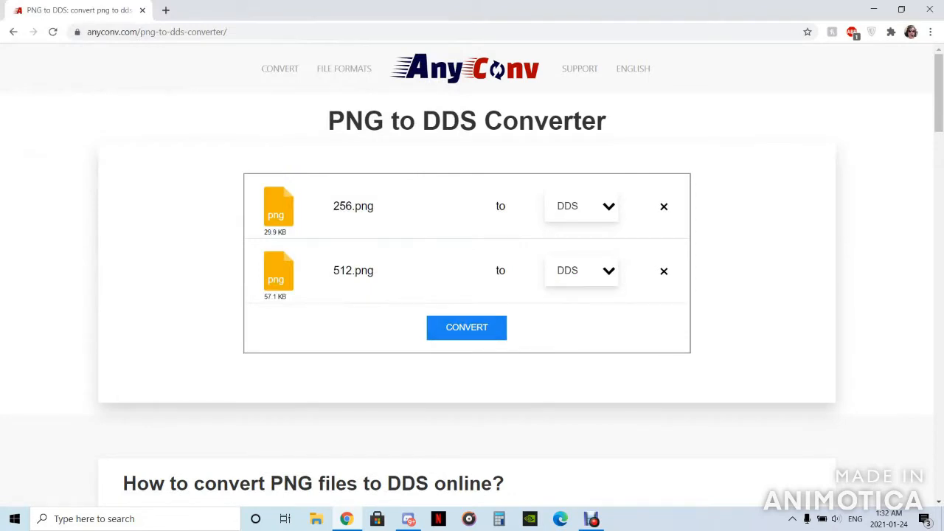
{"action": "left_click", "coordinate": [466, 328]}
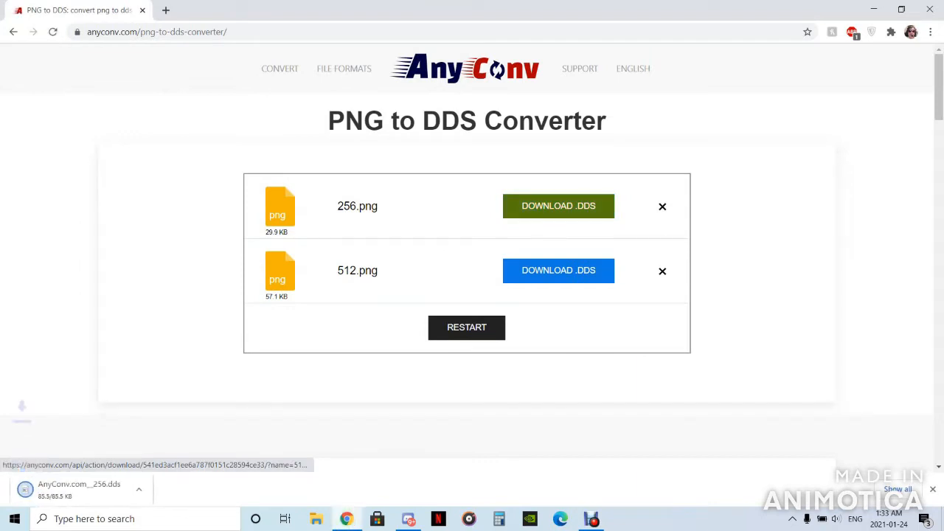
{"action": "left_click", "coordinate": [558, 270]}
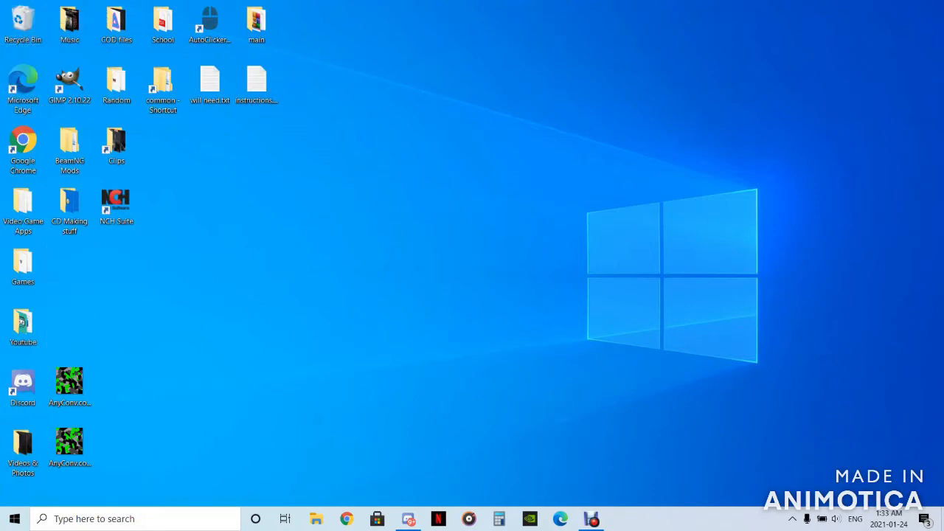
- From the COD files folder, run the downloaded DDS files through iwi_dds_fast_converter.exe
{"action": "double_click", "coordinate": [115, 22]}
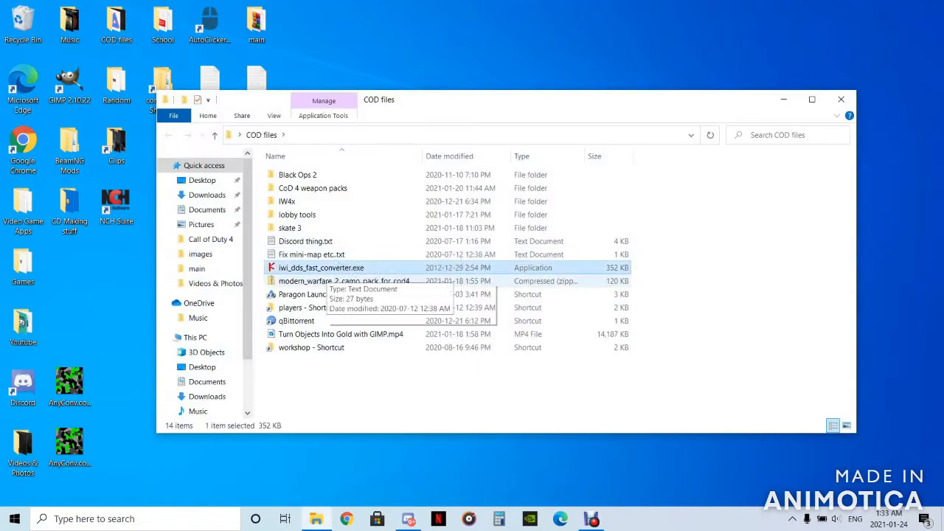
{"action": "mouse_move", "coordinate": [332, 281]}
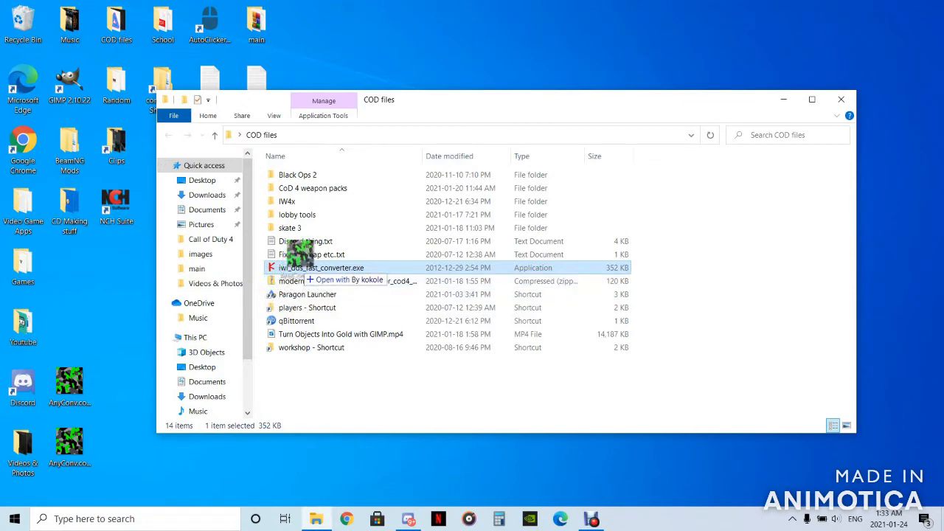
{"action": "double_click", "coordinate": [321, 267]}
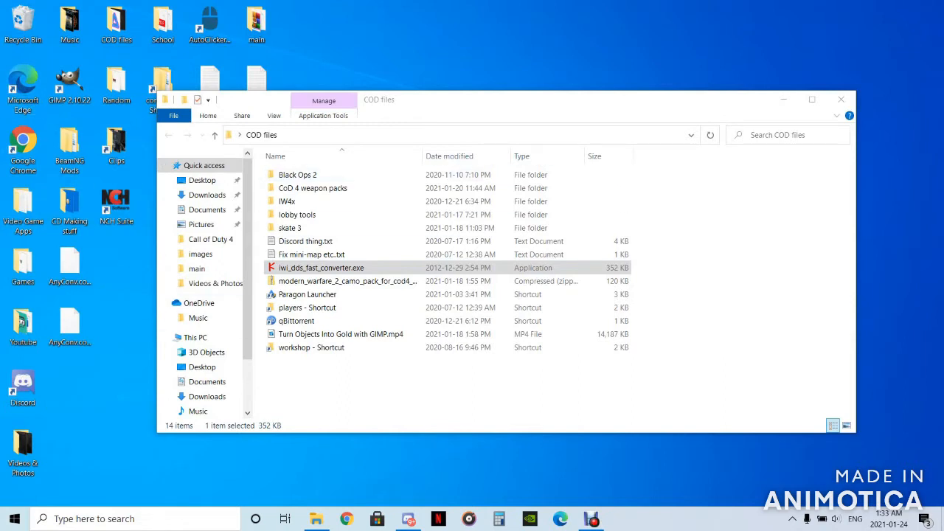
{"action": "left_click", "coordinate": [841, 99]}
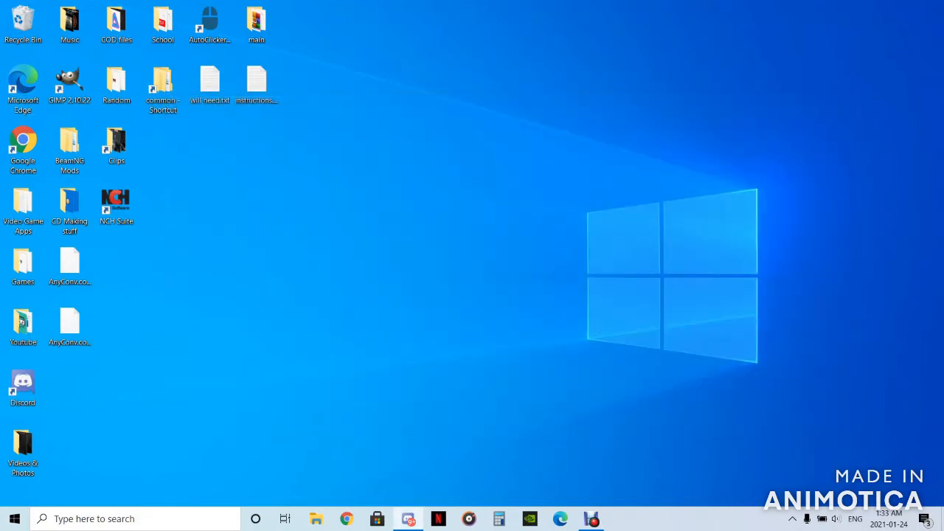
- Navigate File Explorer through C:, Program Files (x86), Steam, steamapps, common to Call of Duty 4
{"action": "left_click", "coordinate": [162, 82]}
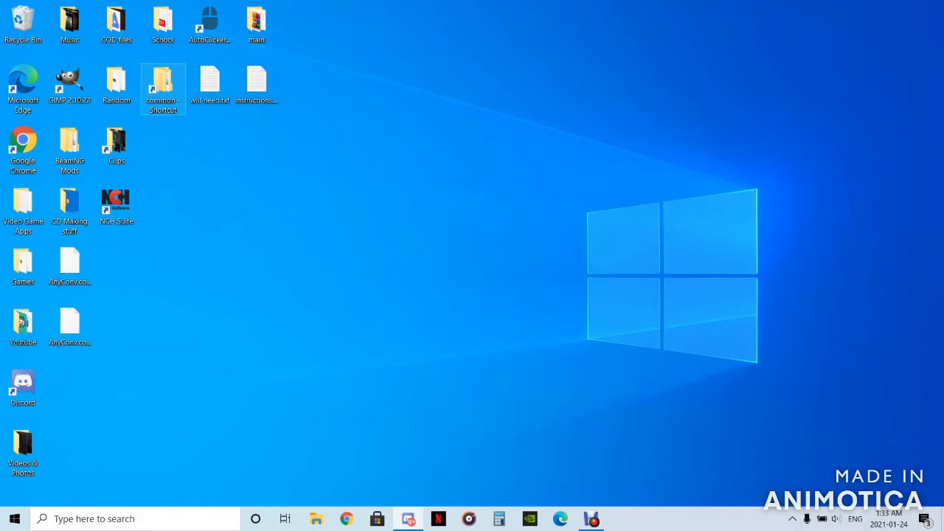
{"action": "left_click", "coordinate": [316, 519]}
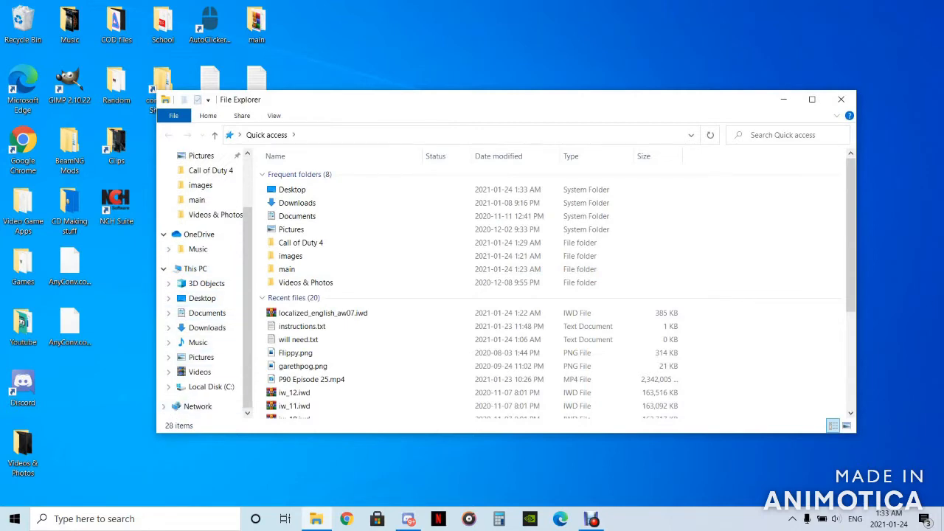
{"action": "left_click", "coordinate": [209, 387]}
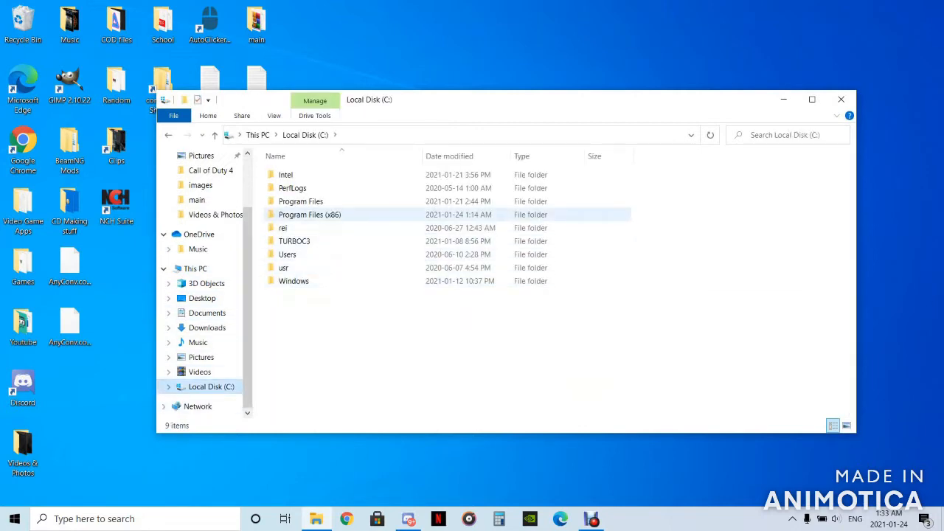
{"action": "double_click", "coordinate": [310, 214]}
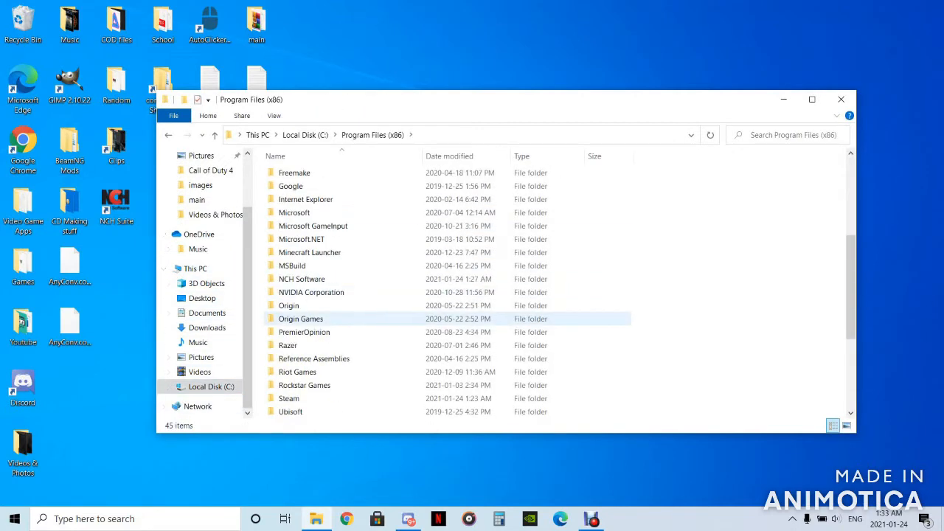
{"action": "double_click", "coordinate": [289, 399]}
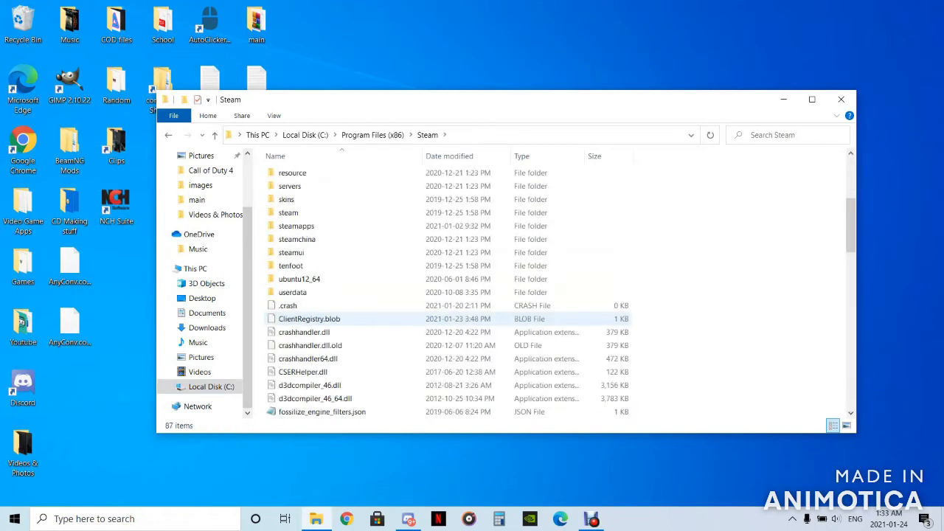
{"action": "double_click", "coordinate": [296, 226]}
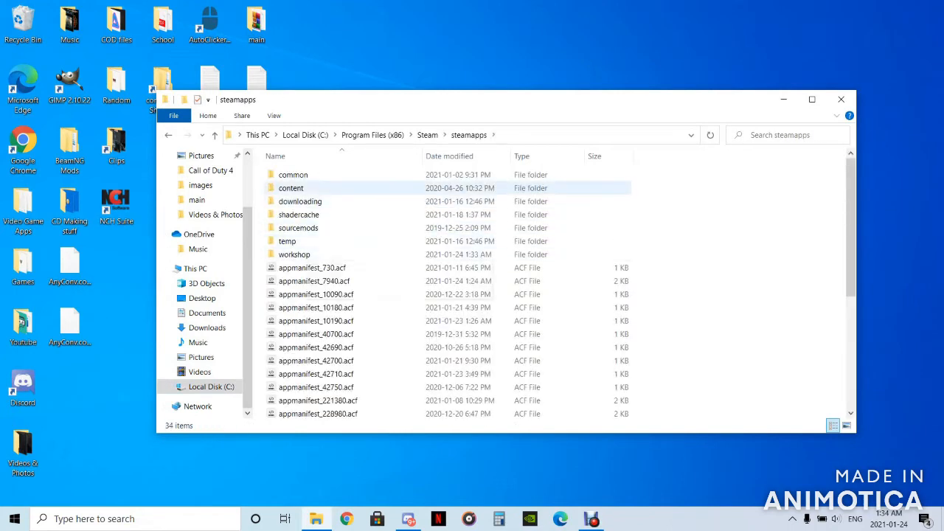
{"action": "double_click", "coordinate": [292, 174]}
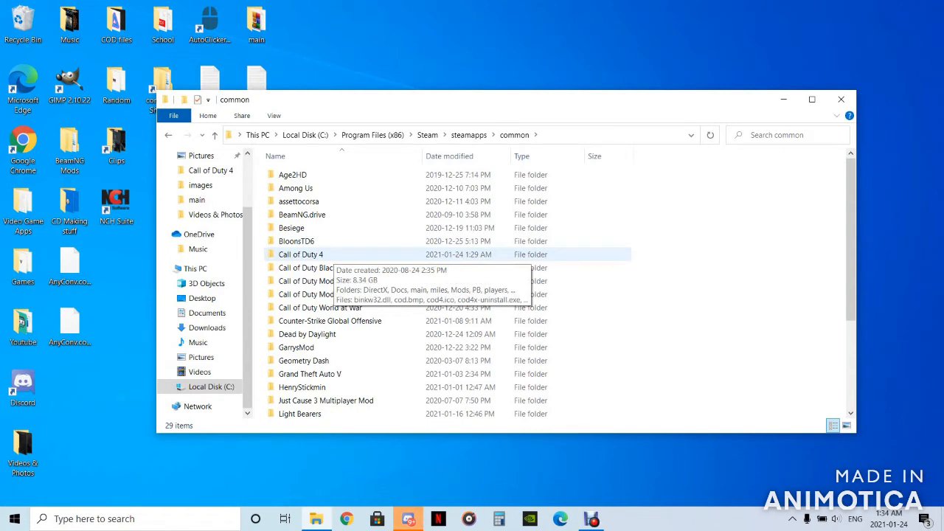
{"action": "double_click", "coordinate": [301, 254]}
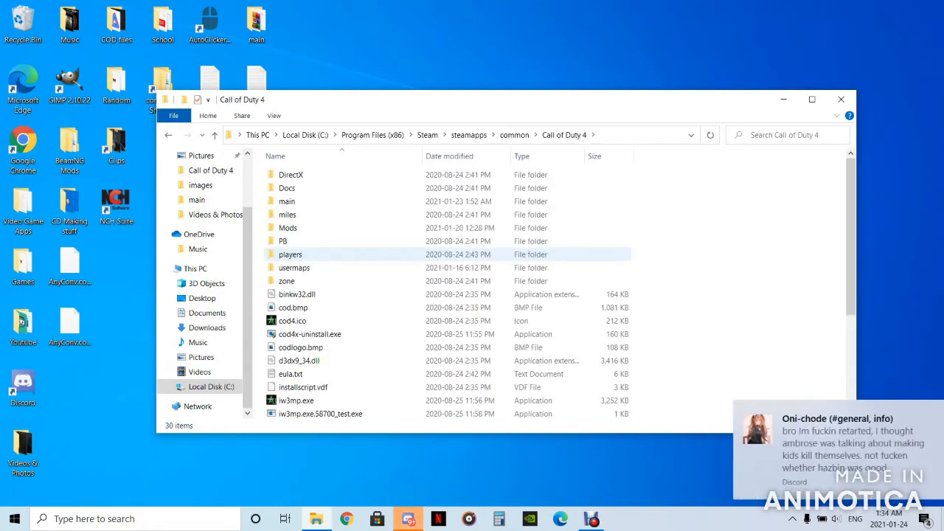
{"action": "mouse_move", "coordinate": [295, 268]}
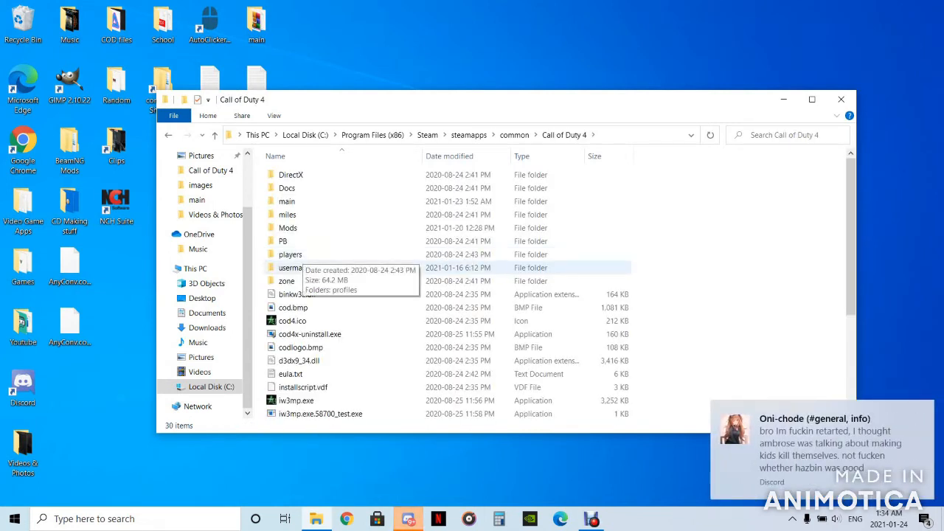
{"action": "mouse_move", "coordinate": [290, 253]}
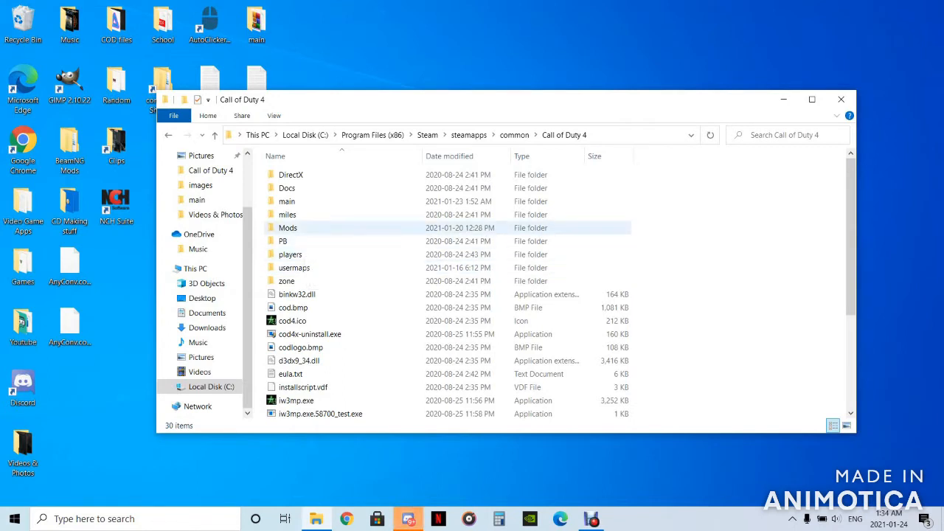
{"action": "mouse_move", "coordinate": [287, 227]}
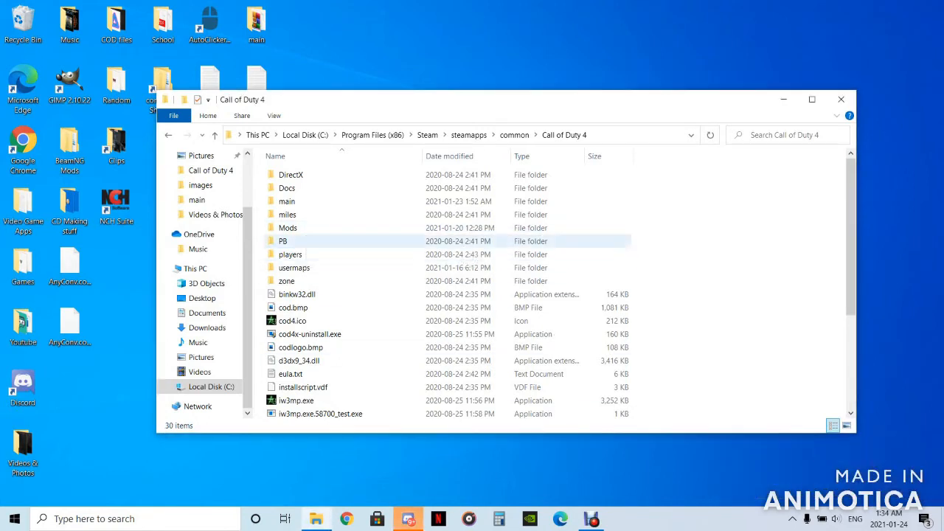
- Go into Mods, ModWarfare, images, act on the two old IWI camo files and view instructions.txt
{"action": "double_click", "coordinate": [286, 201]}
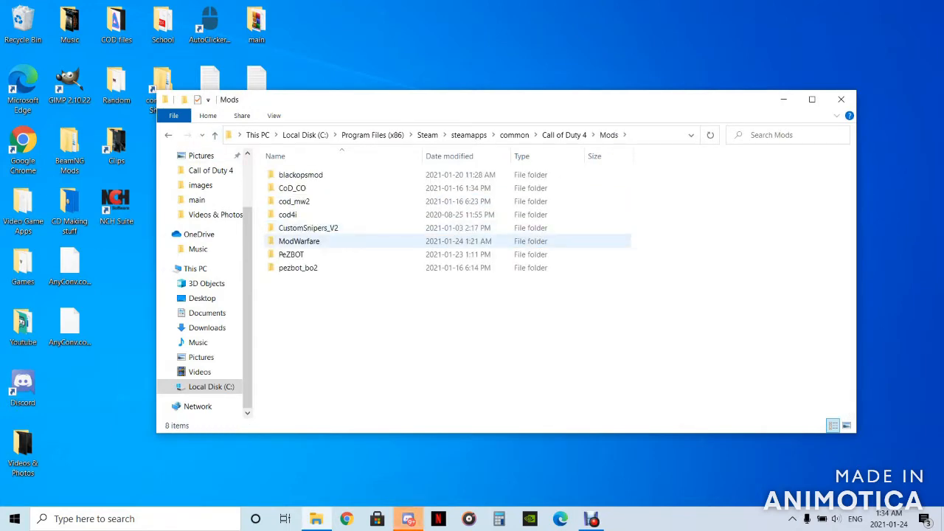
{"action": "left_click", "coordinate": [308, 227]}
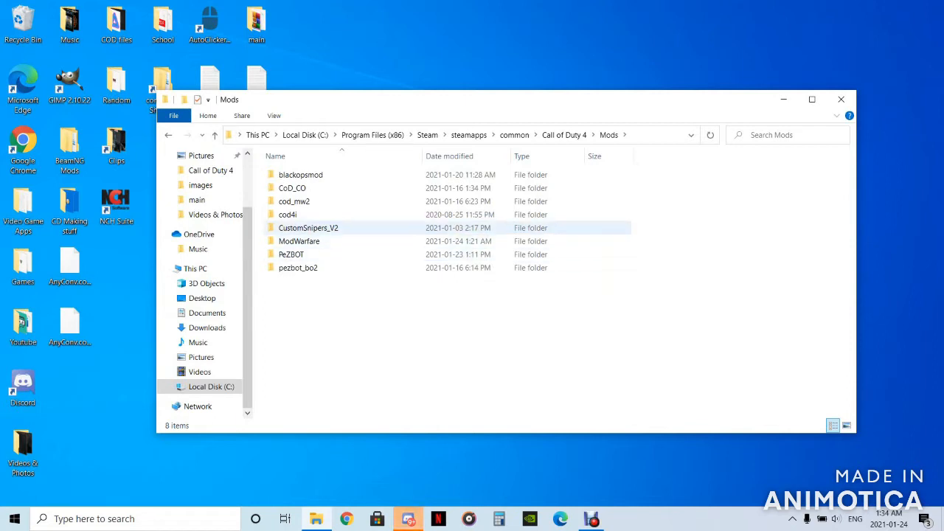
{"action": "double_click", "coordinate": [308, 227]}
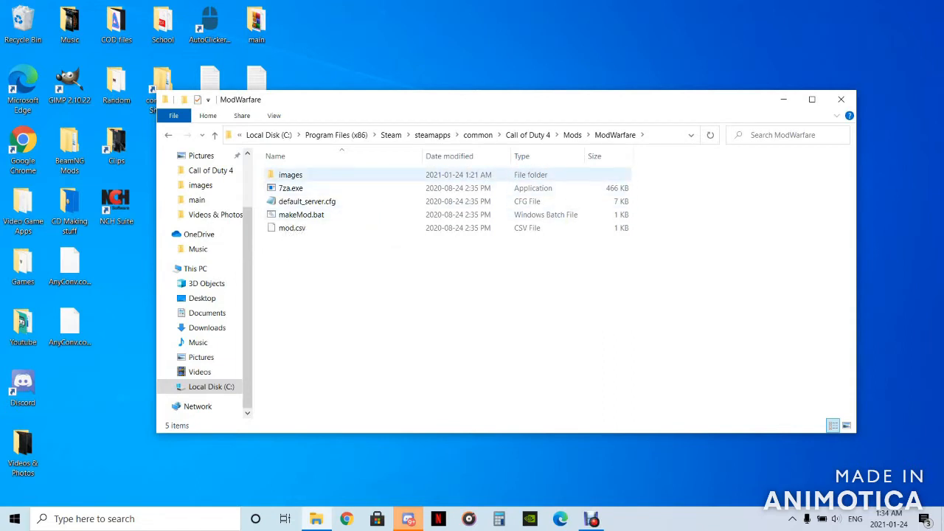
{"action": "double_click", "coordinate": [291, 174]}
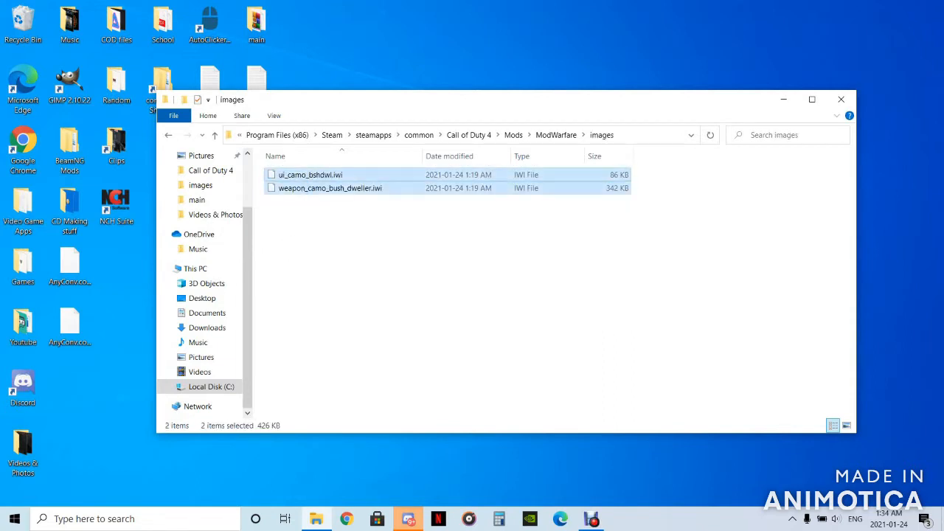
{"action": "right_click", "coordinate": [310, 174]}
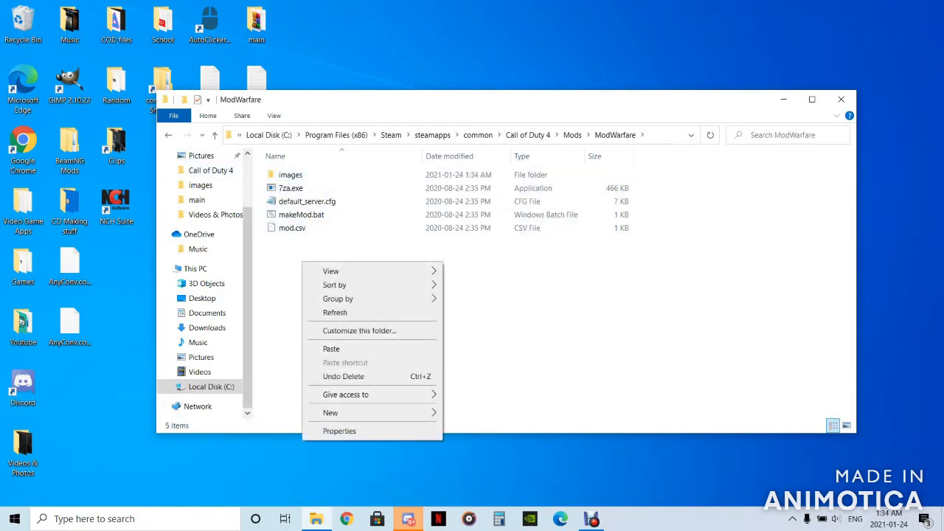
{"action": "left_click", "coordinate": [330, 413]}
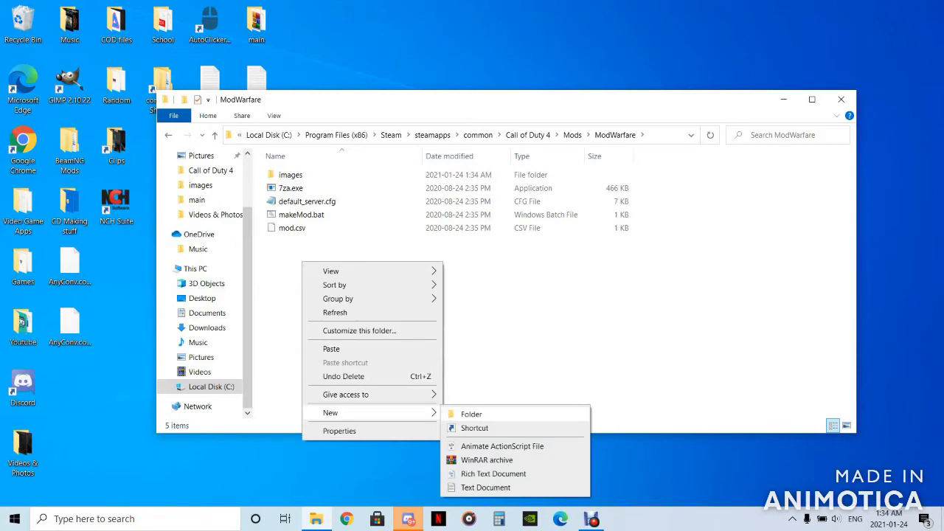
{"action": "left_click", "coordinate": [471, 413]}
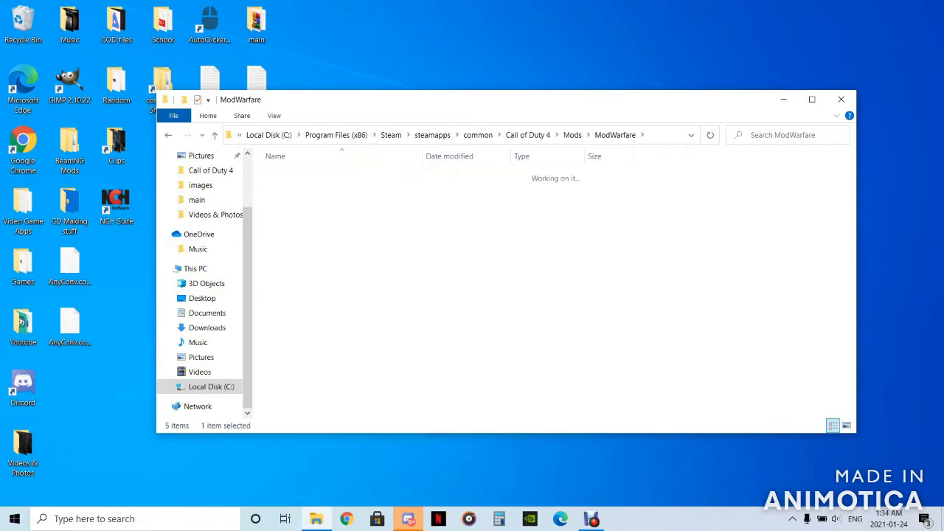
{"action": "double_click", "coordinate": [201, 184]}
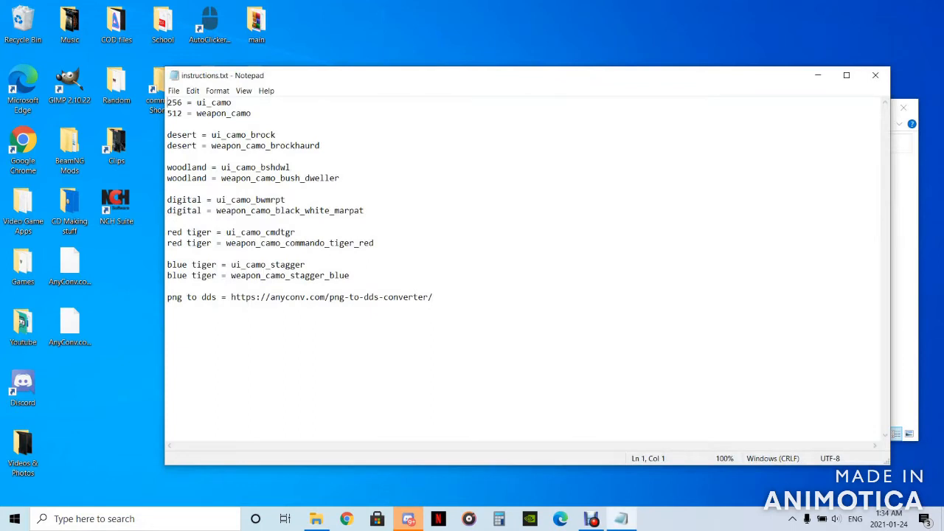
- Rename the desktop camo files ui_camo_bshdwl and weapon_camo_bush_dweller using names from instructions.txt
{"action": "left_click", "coordinate": [69, 266]}
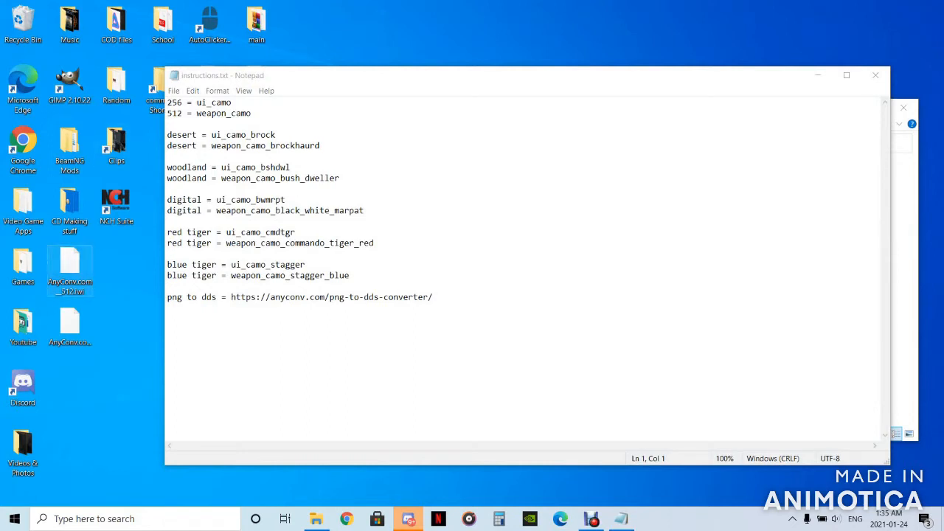
{"action": "double_click", "coordinate": [254, 167]}
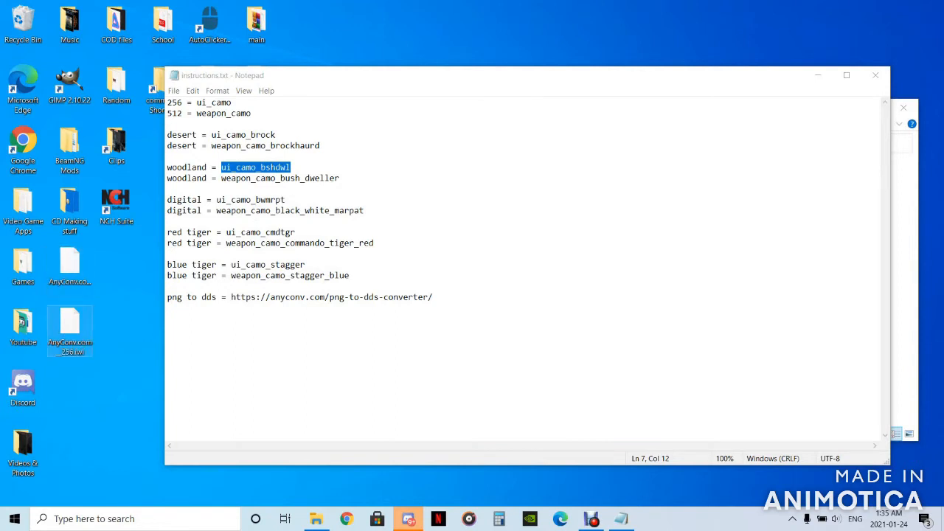
{"action": "left_click", "coordinate": [69, 324]}
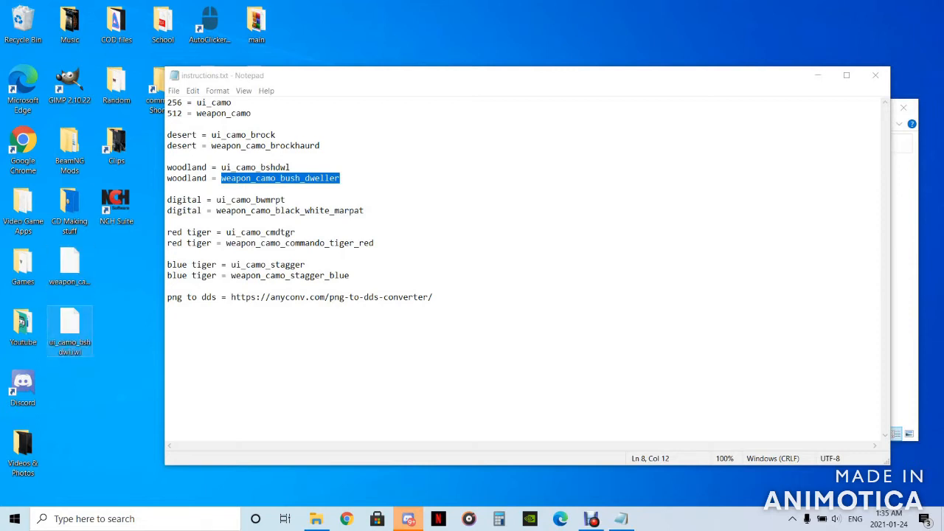
{"action": "left_click", "coordinate": [316, 519]}
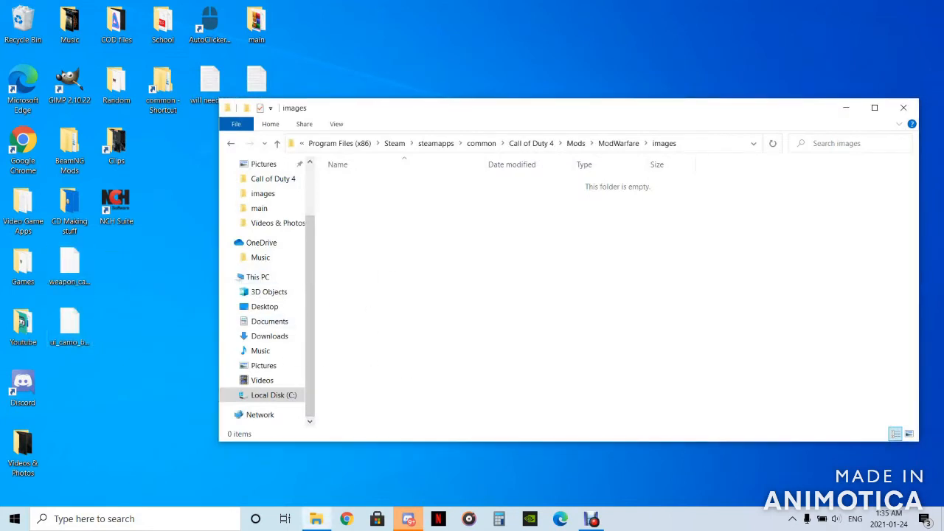
- Go up from the images folder to ModWarfare, then to the Call of Duty 4 folder
{"action": "left_click", "coordinate": [277, 144]}
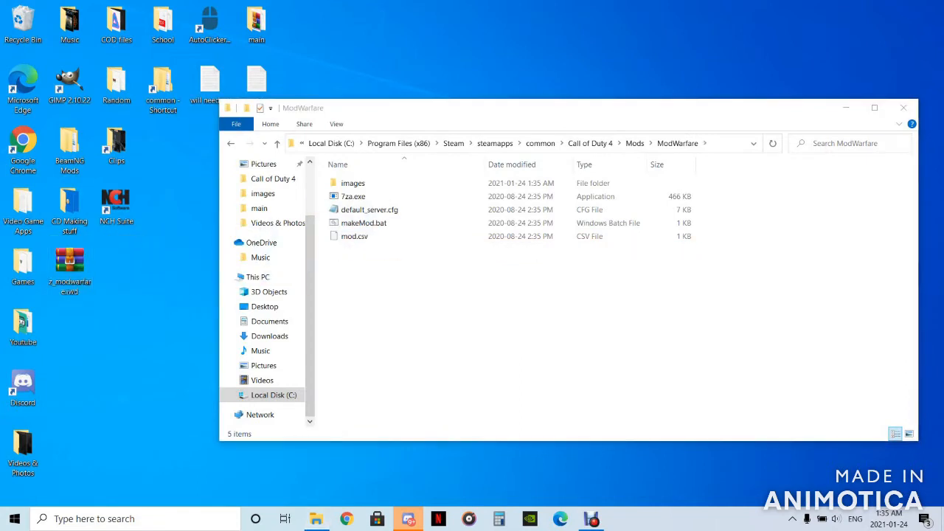
{"action": "left_click", "coordinate": [277, 143]}
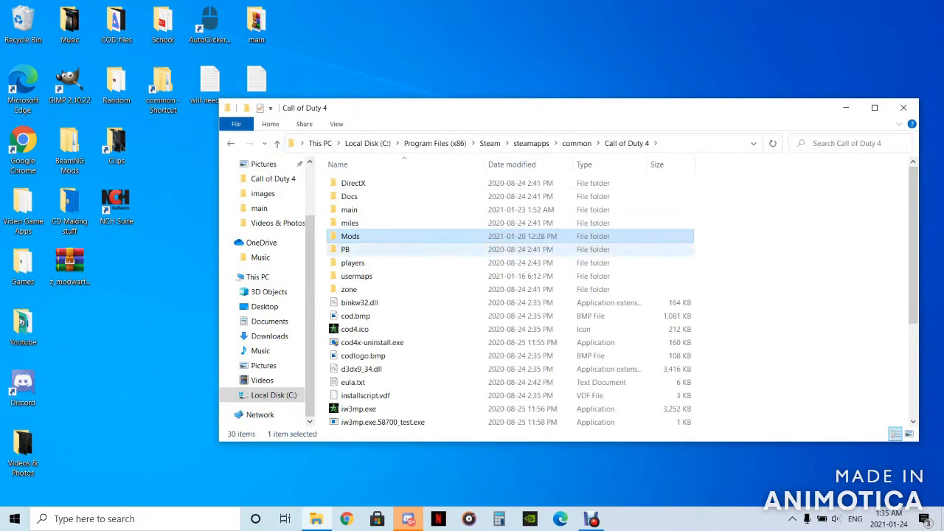
- In the main folder, rename iw_00.iwd and the next archive to localized_english_aa and localized_english_ab
{"action": "double_click", "coordinate": [348, 209]}
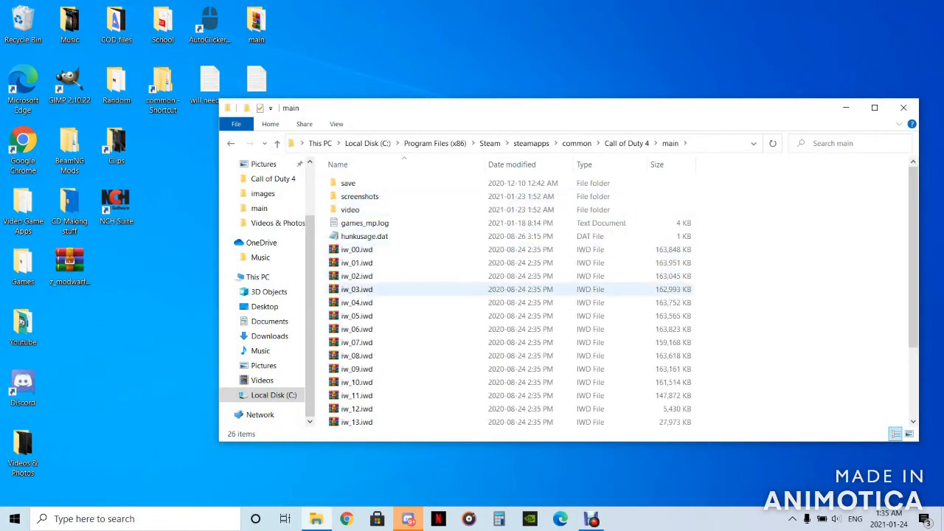
{"action": "scroll", "scroll_direction": "down", "scroll_amount": 3}
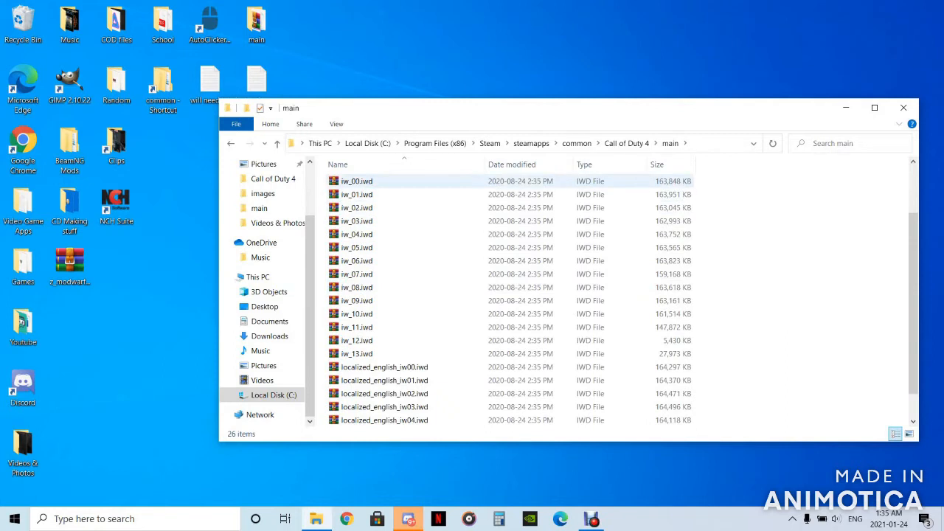
{"action": "left_click", "coordinate": [357, 180]}
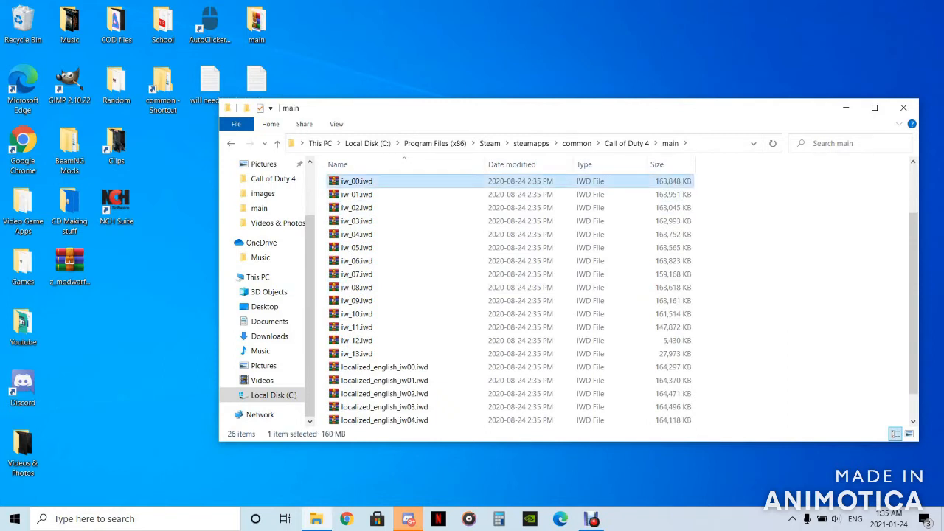
{"action": "mouse_move", "coordinate": [357, 180]}
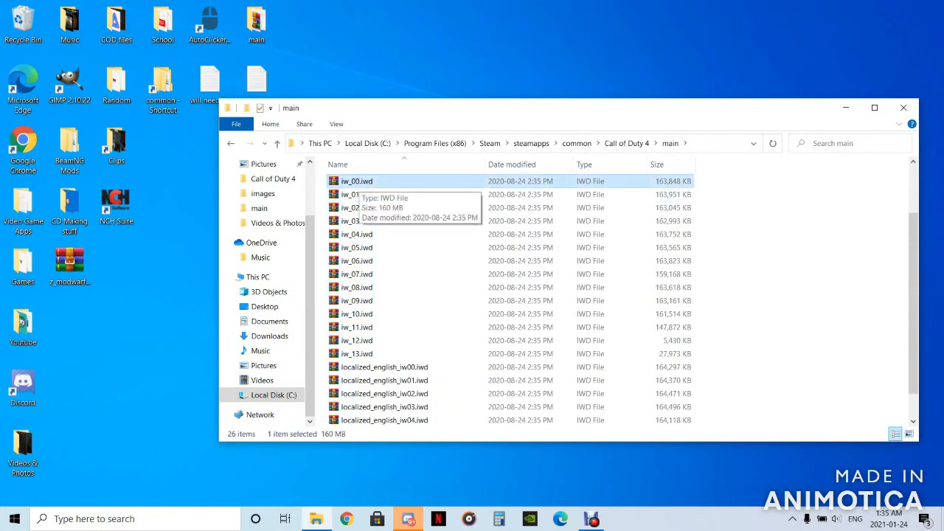
{"action": "right_click", "coordinate": [357, 180]}
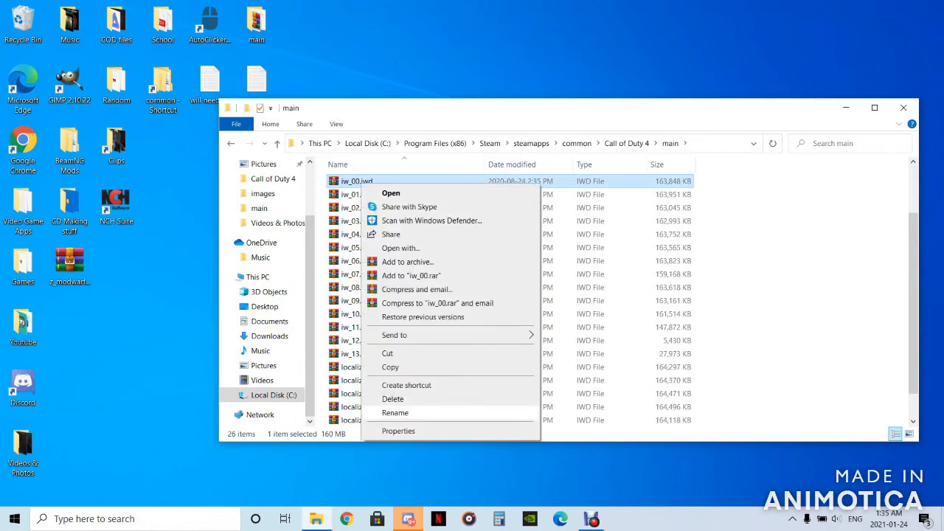
{"action": "left_click", "coordinate": [395, 413]}
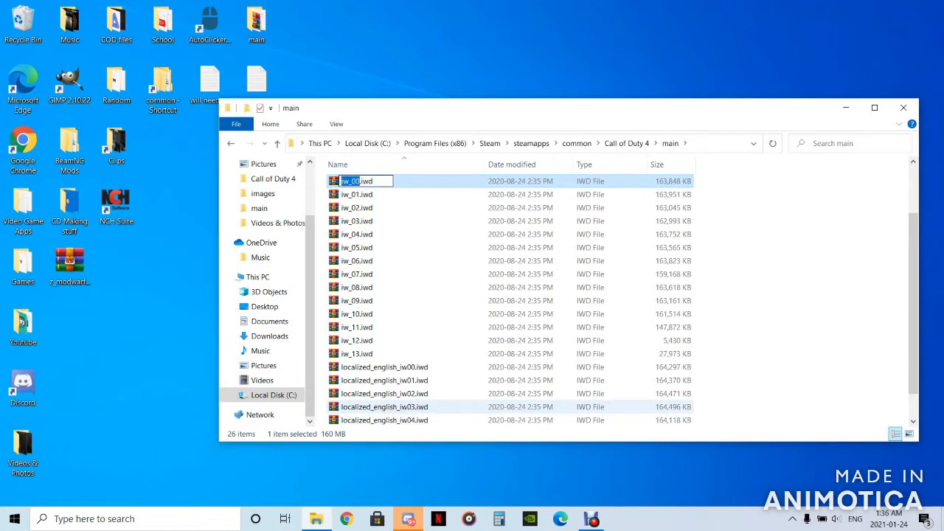
{"action": "type", "text": "localized"}
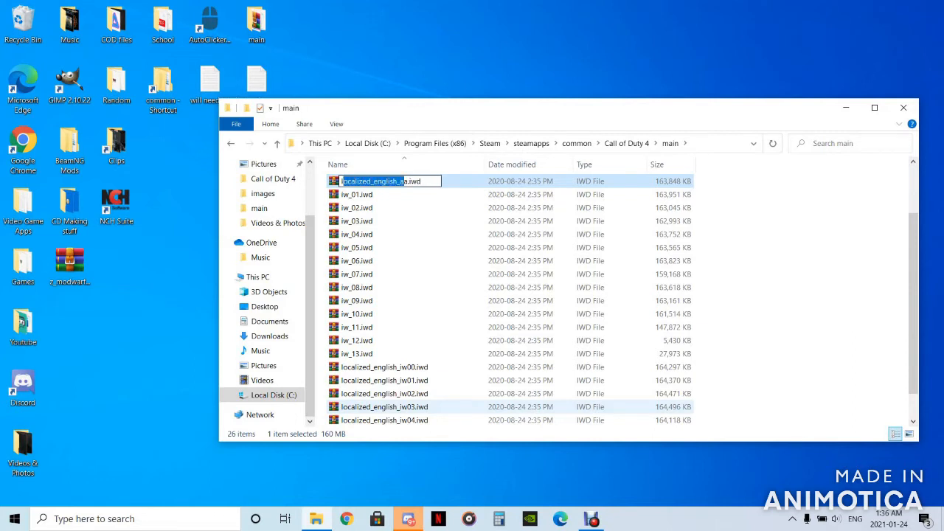
{"action": "right_click", "coordinate": [384, 180]}
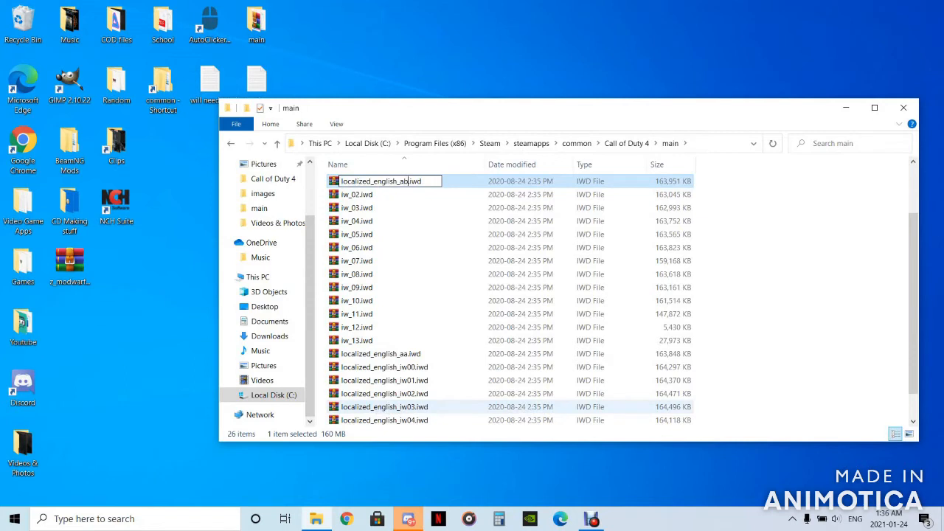
{"action": "key", "text": "Return"}
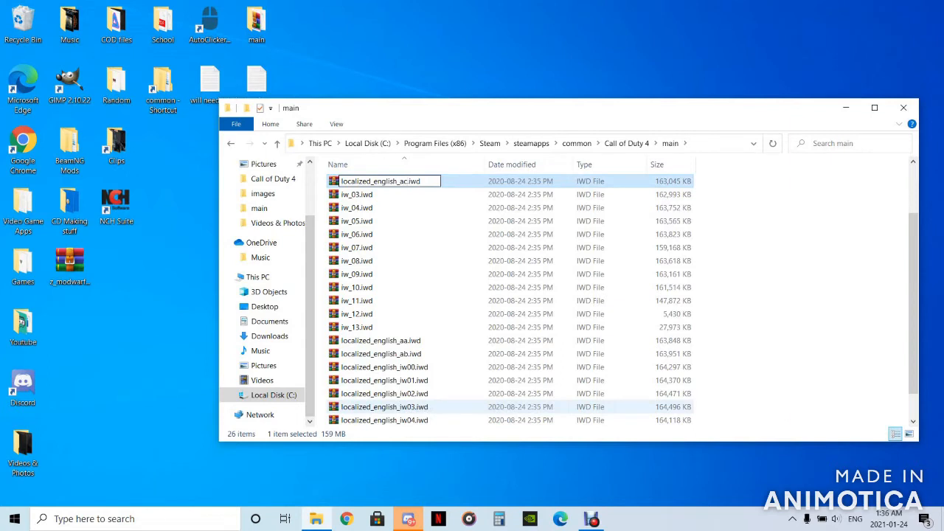
- Continue renaming iw_03, iw_05 and iw_06 to the following localized_english_a* names
{"action": "right_click", "coordinate": [357, 194]}
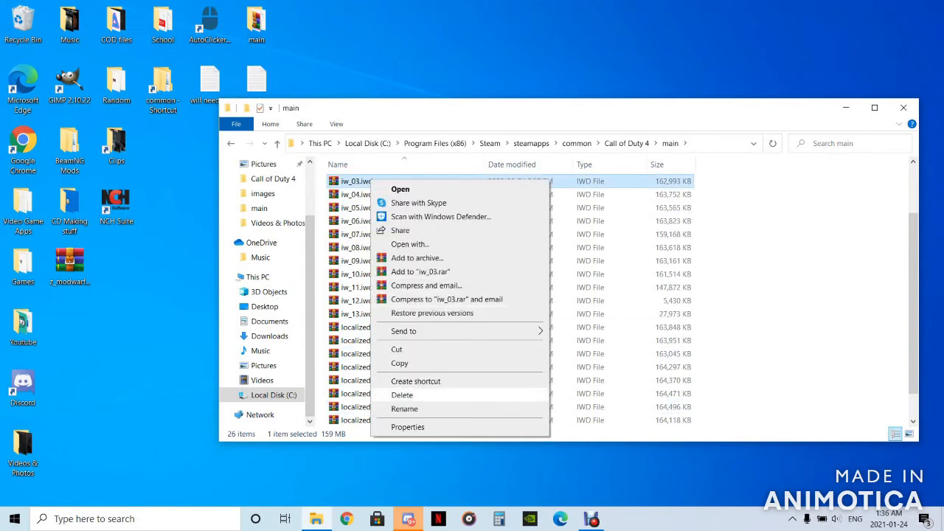
{"action": "left_click", "coordinate": [404, 408]}
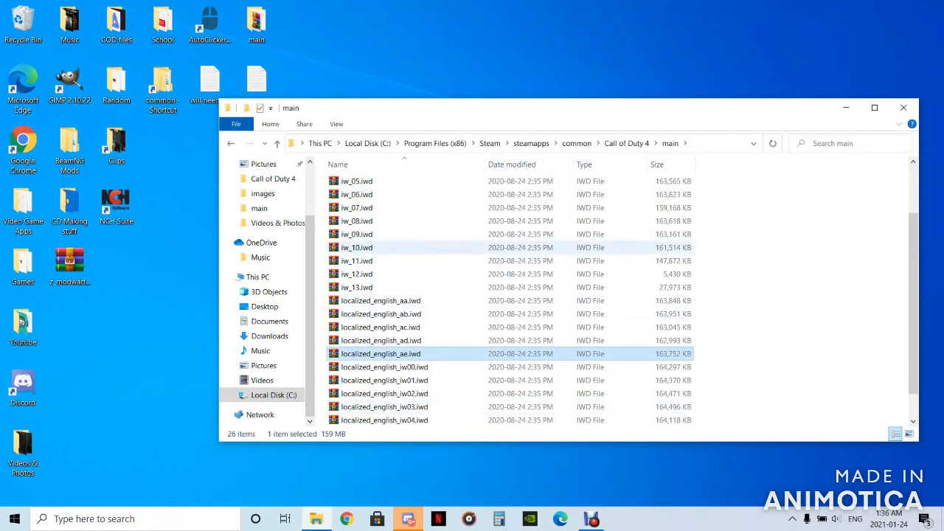
{"action": "right_click", "coordinate": [357, 180]}
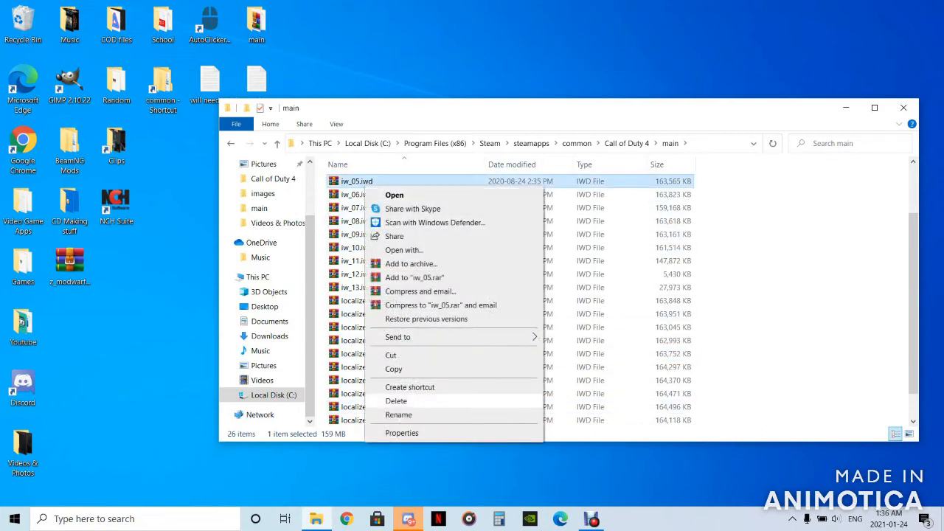
{"action": "left_click", "coordinate": [398, 414]}
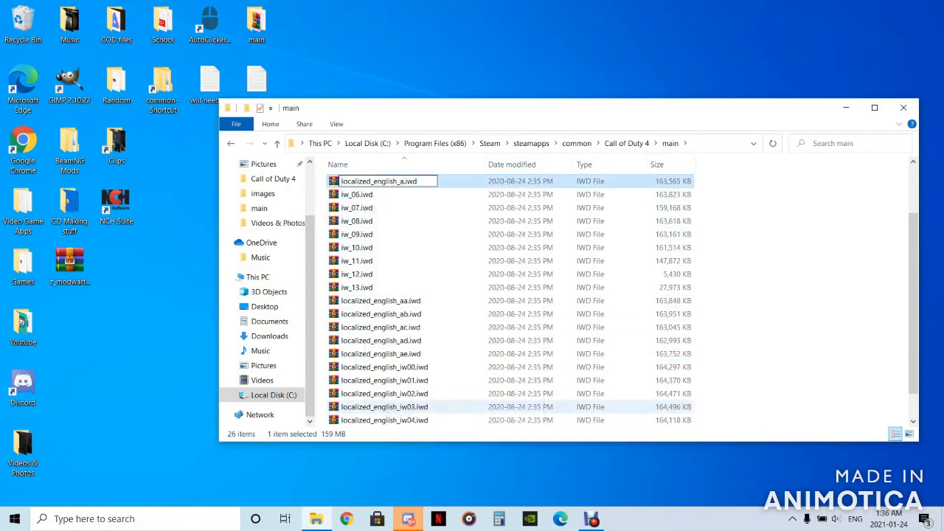
{"action": "right_click", "coordinate": [357, 180]}
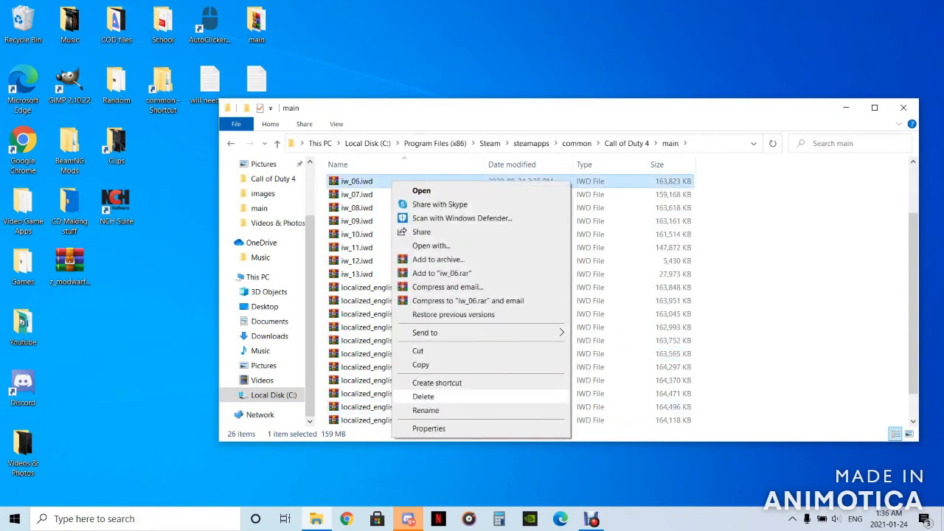
{"action": "left_click", "coordinate": [425, 410]}
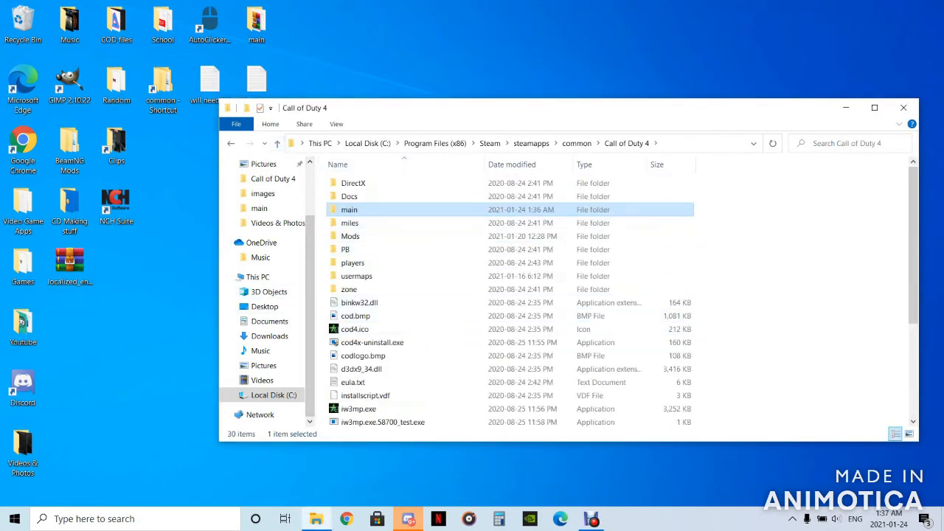
{"action": "mouse_move", "coordinate": [348, 209]}
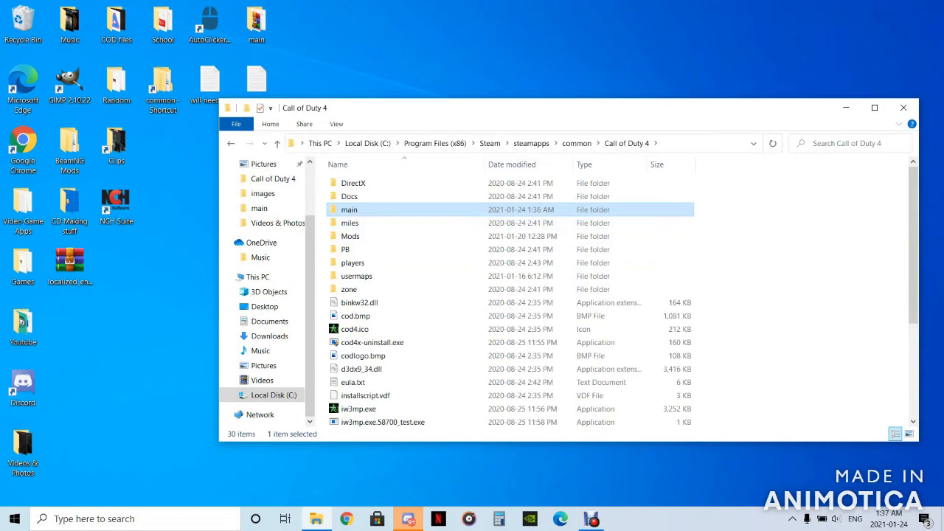
- Reopen the main folder showing the new 41 KB localized_english archive among 27 items
{"action": "double_click", "coordinate": [348, 209]}
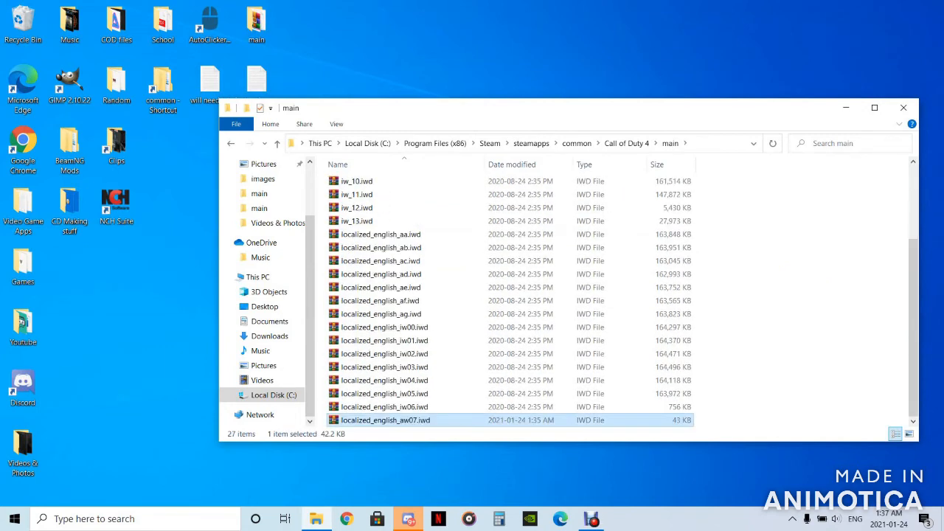
- Close Explorer and launch Call of Duty 4 Multiplayer from the desktop Games folder
{"action": "left_click", "coordinate": [903, 108]}
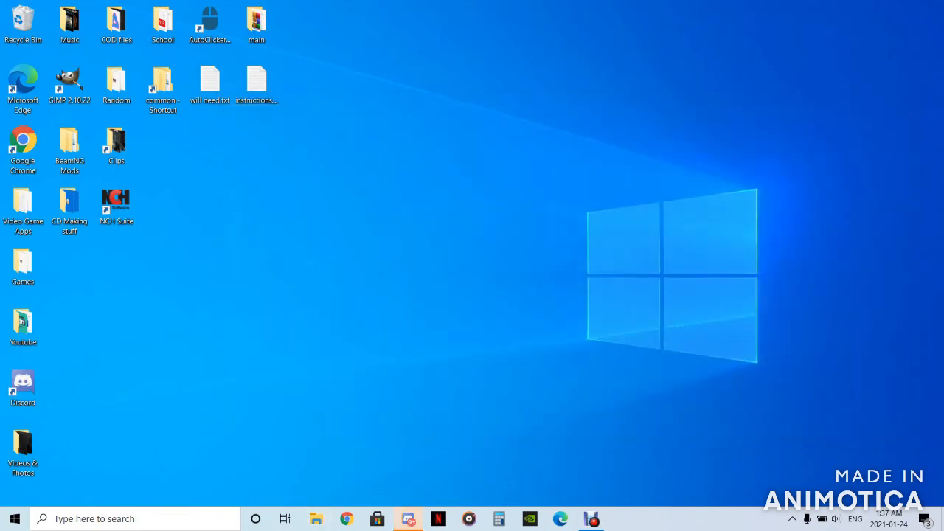
{"action": "left_click", "coordinate": [23, 263]}
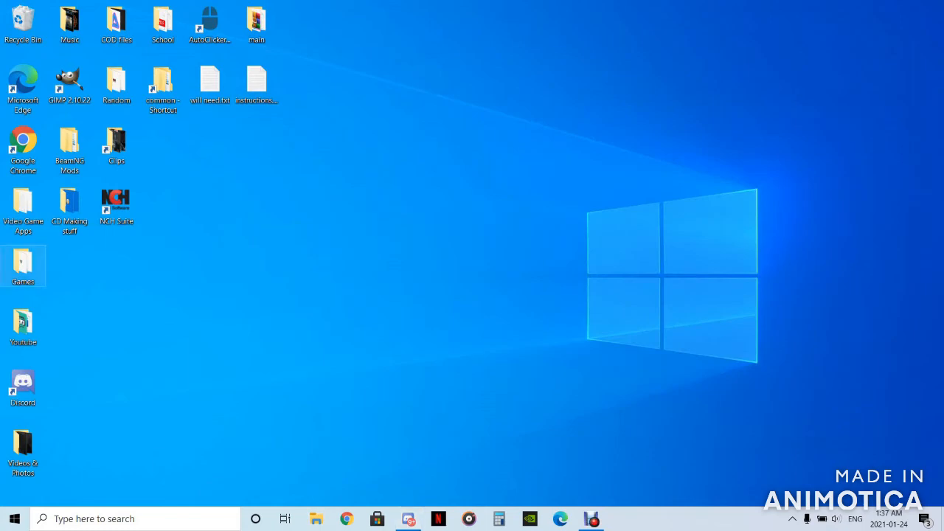
{"action": "double_click", "coordinate": [23, 265]}
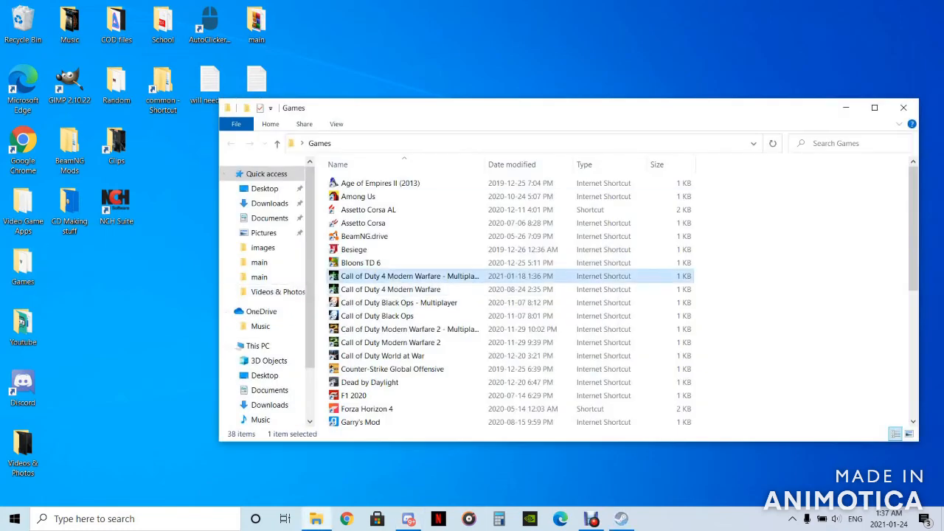
{"action": "double_click", "coordinate": [410, 276]}
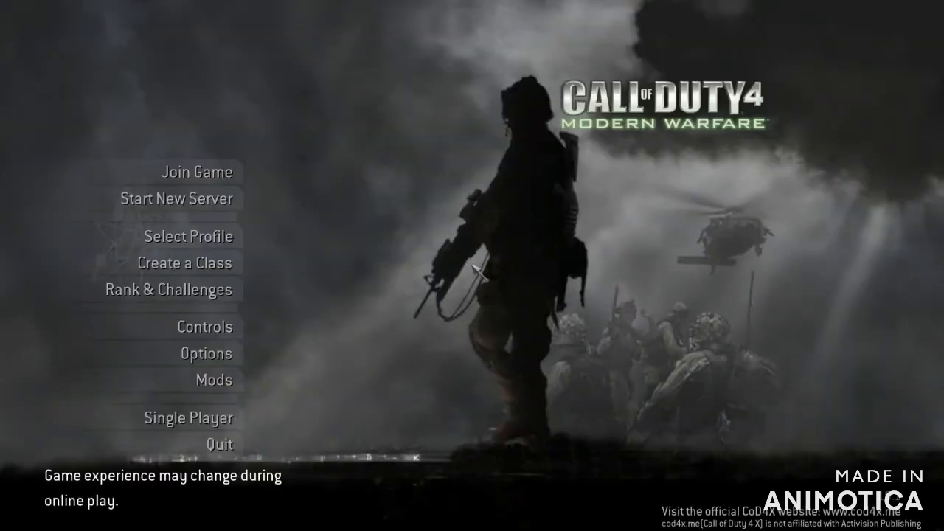
{"action": "mouse_move", "coordinate": [322, 247]}
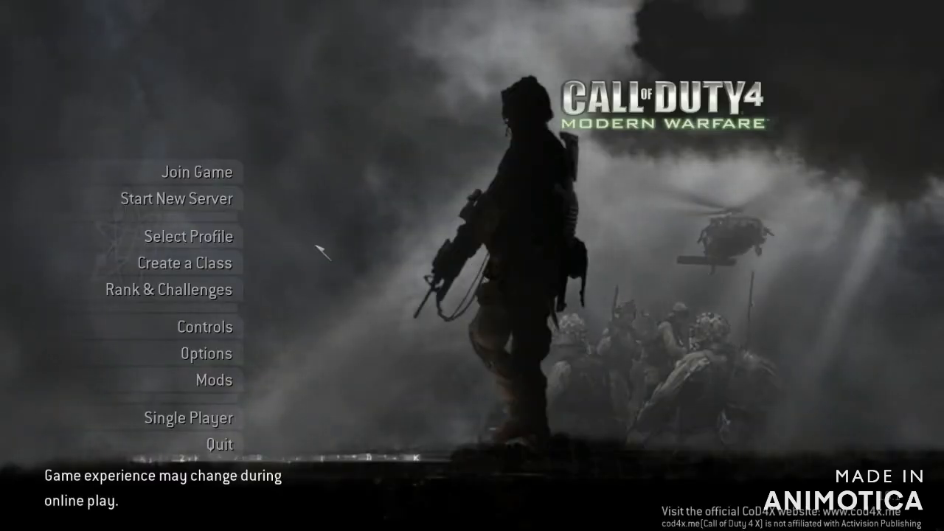
- In Create a Class, give Custom Slot 1's M4 Carbine the Woodland camo, now showing green
{"action": "left_click", "coordinate": [185, 263]}
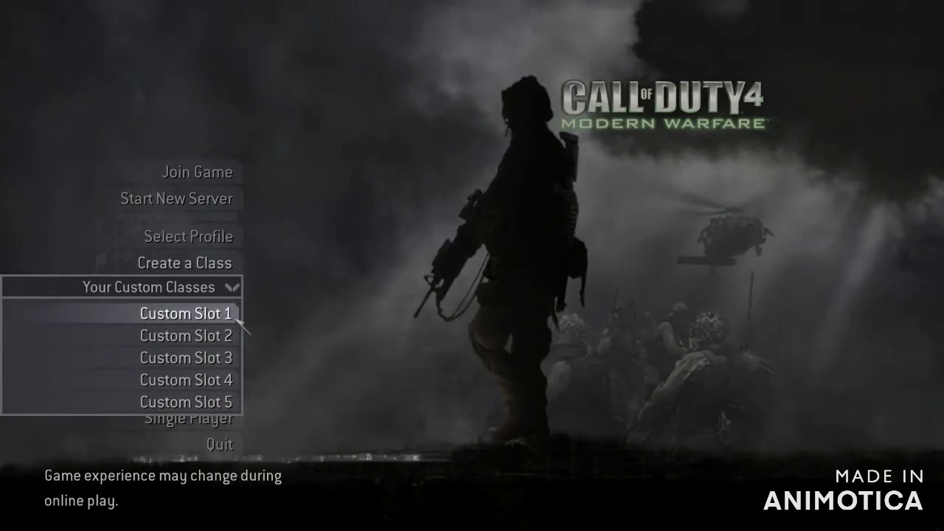
{"action": "left_click", "coordinate": [186, 313]}
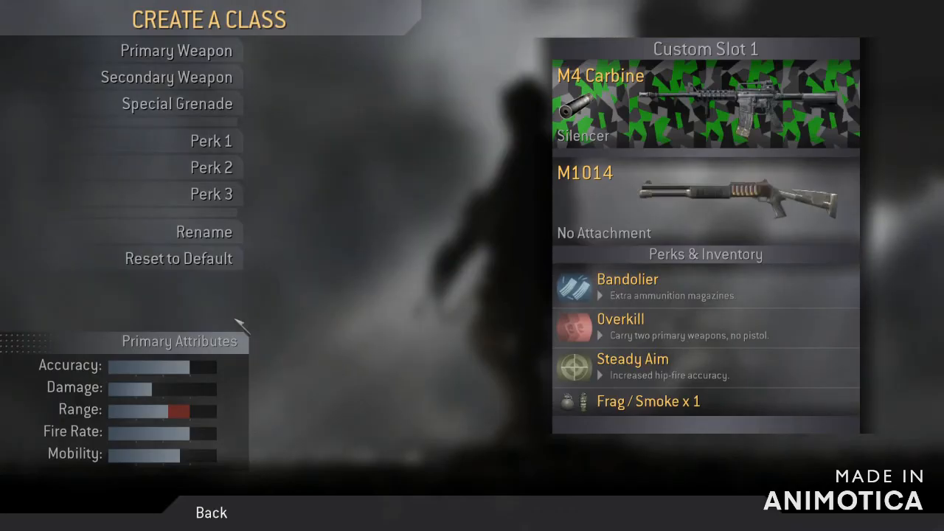
{"action": "left_click", "coordinate": [177, 51]}
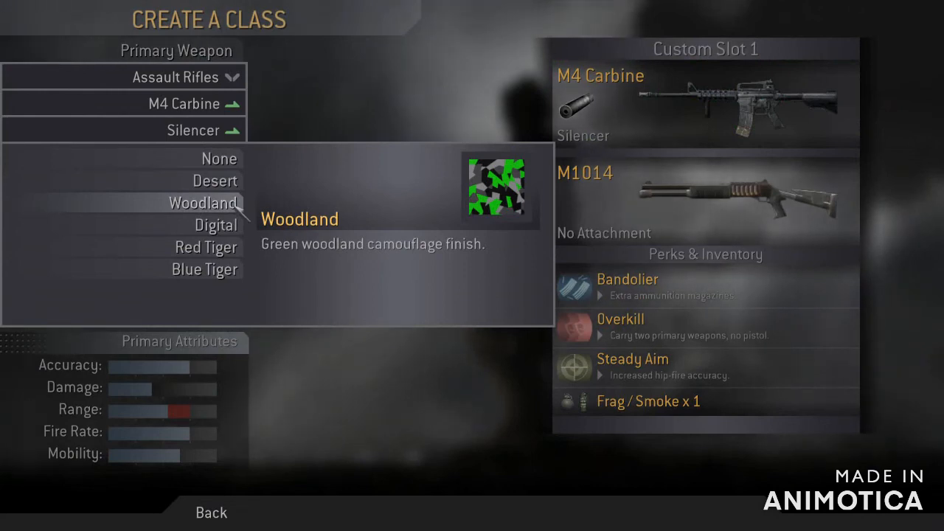
{"action": "left_click", "coordinate": [204, 203]}
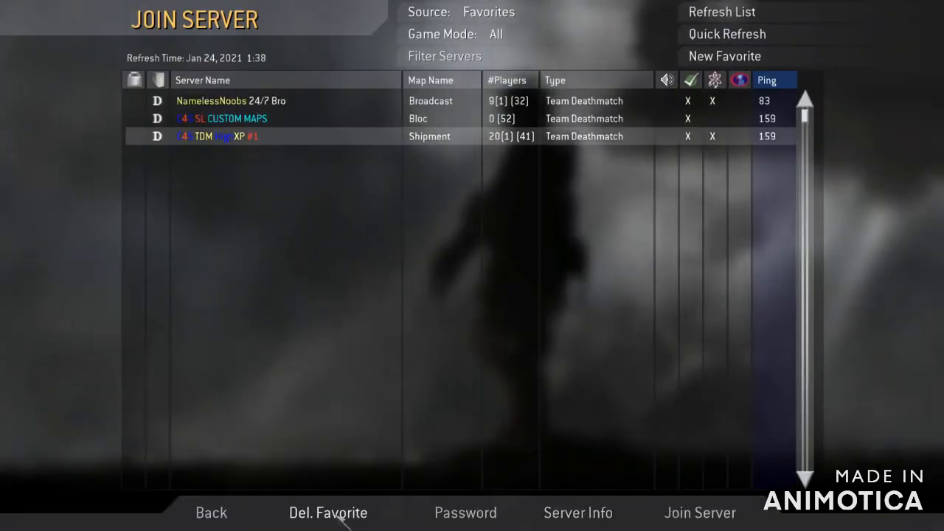
- Join the favourite Shipment Team Deathmatch server
{"action": "left_click", "coordinate": [699, 513]}
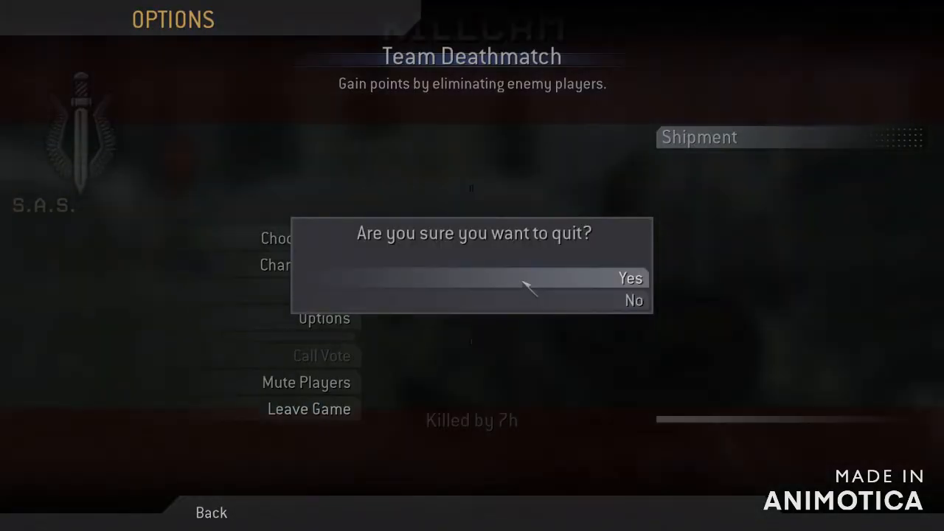
- Confirm quitting the match, review Custom Slot 1's green-camo M4, and return to the main menu
{"action": "left_click", "coordinate": [630, 277]}
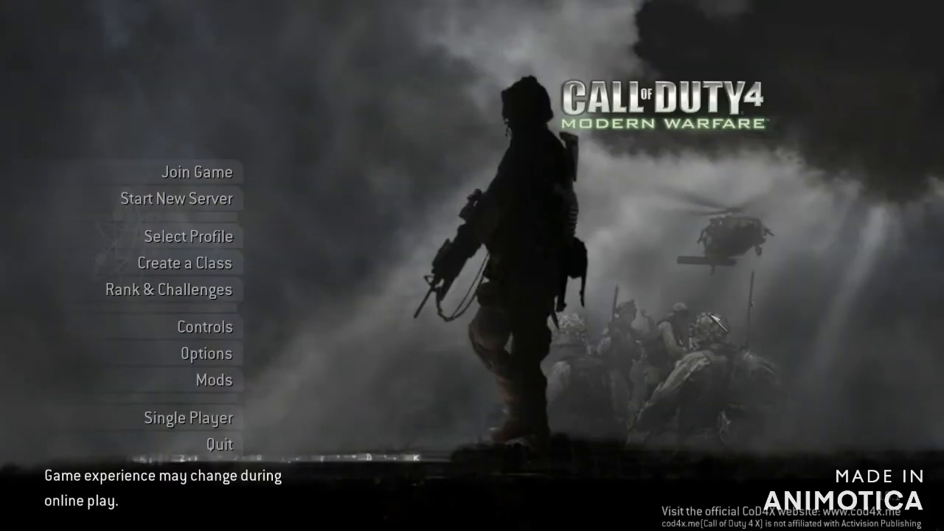
{"action": "left_click", "coordinate": [183, 263]}
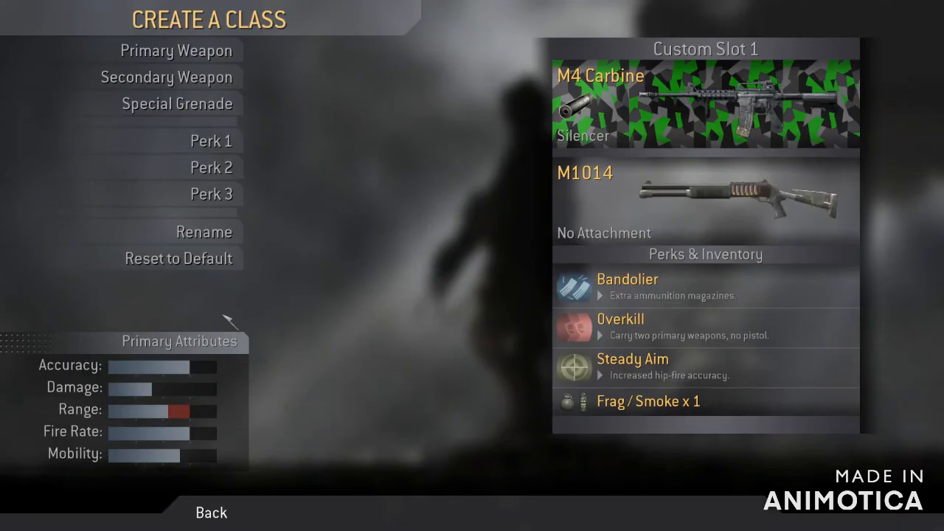
{"action": "mouse_move", "coordinate": [519, 140]}
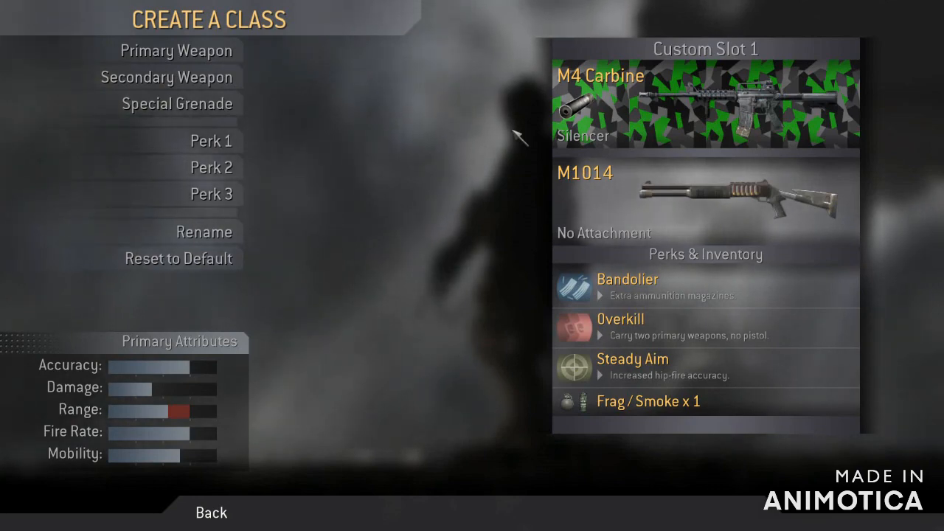
{"action": "left_click", "coordinate": [211, 512]}
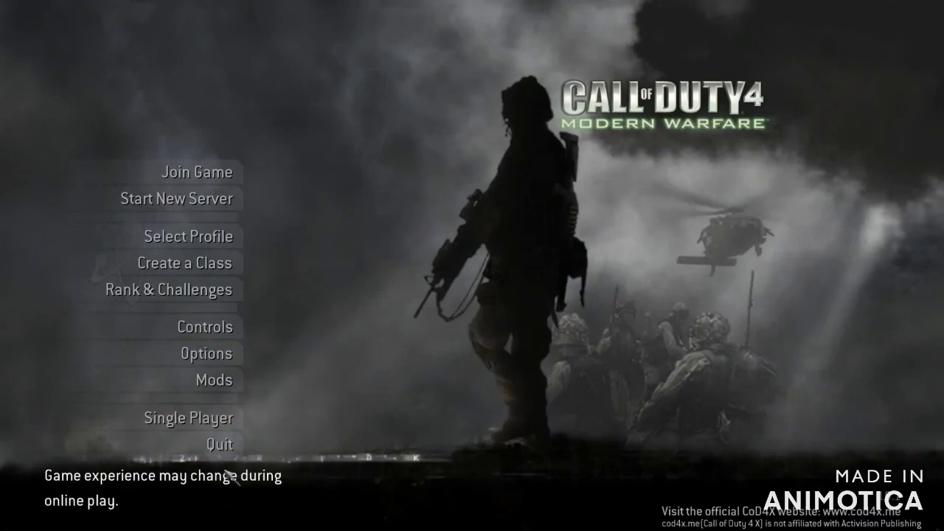